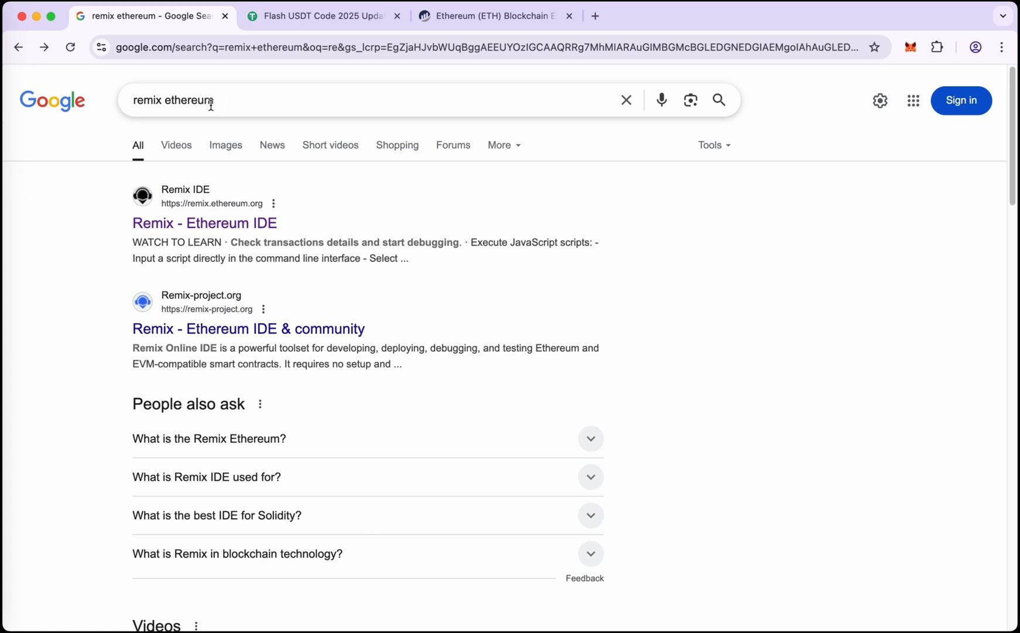
mouse_move(182, 226)
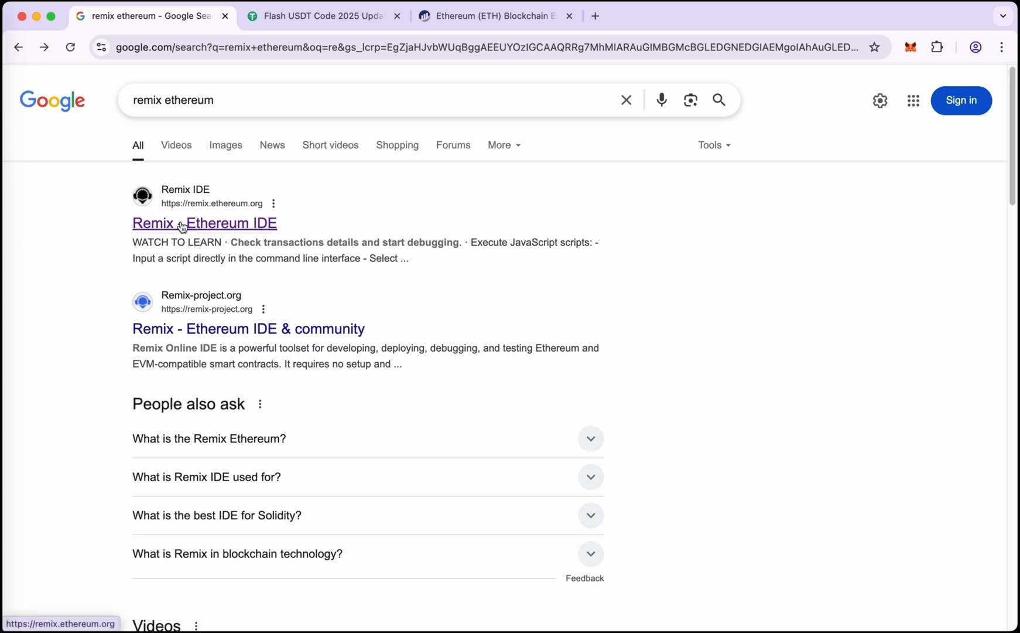
Load the Remix Ethereum IDE from the search result, accepting analytics and answering the welcome question.
click(204, 223)
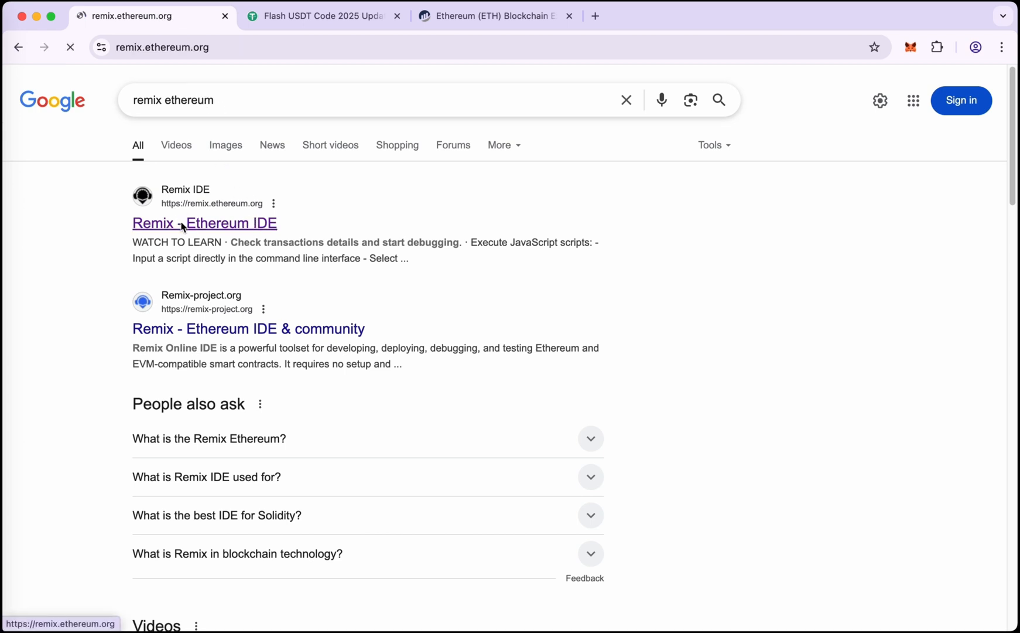
click(204, 222)
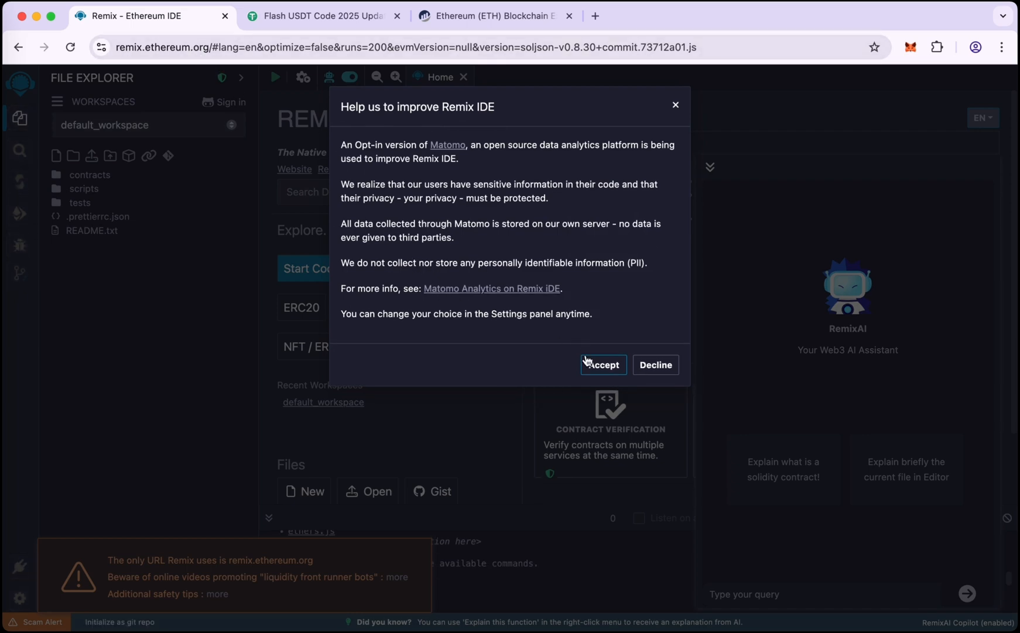
click(602, 364)
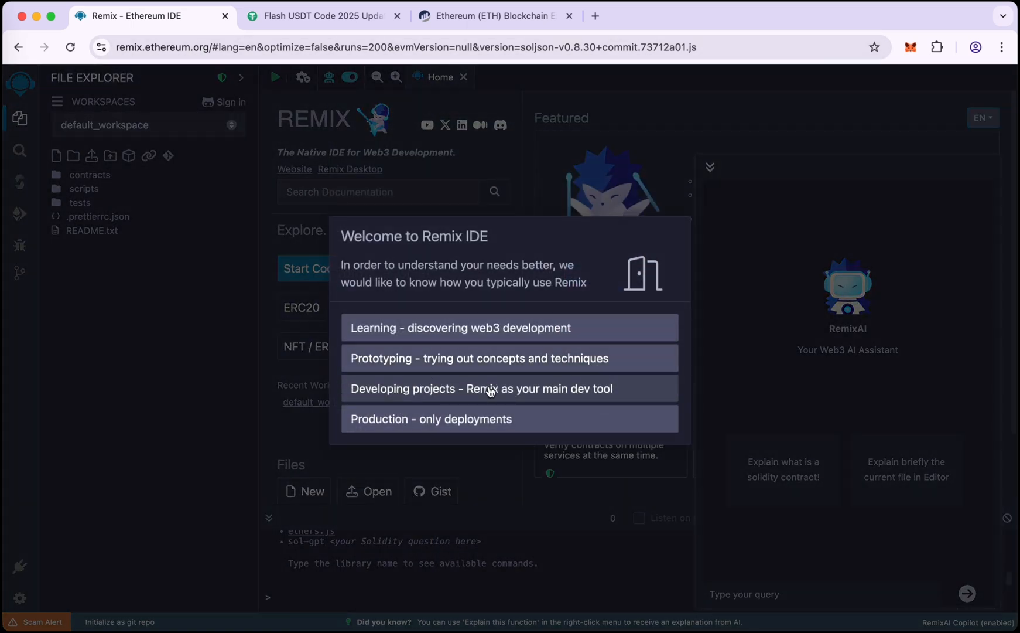
click(488, 388)
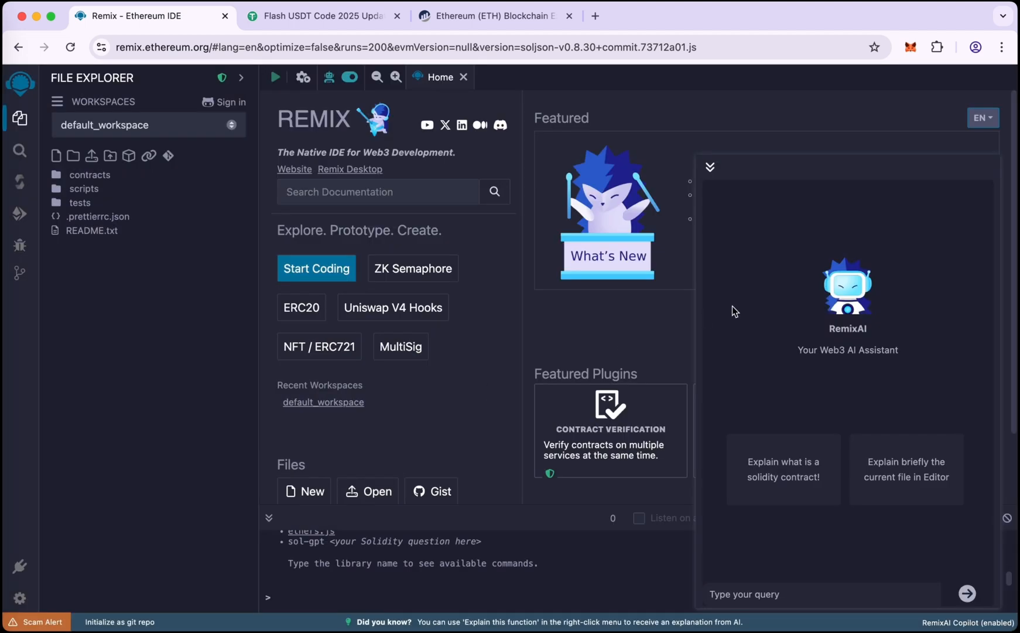
mouse_move(350, 78)
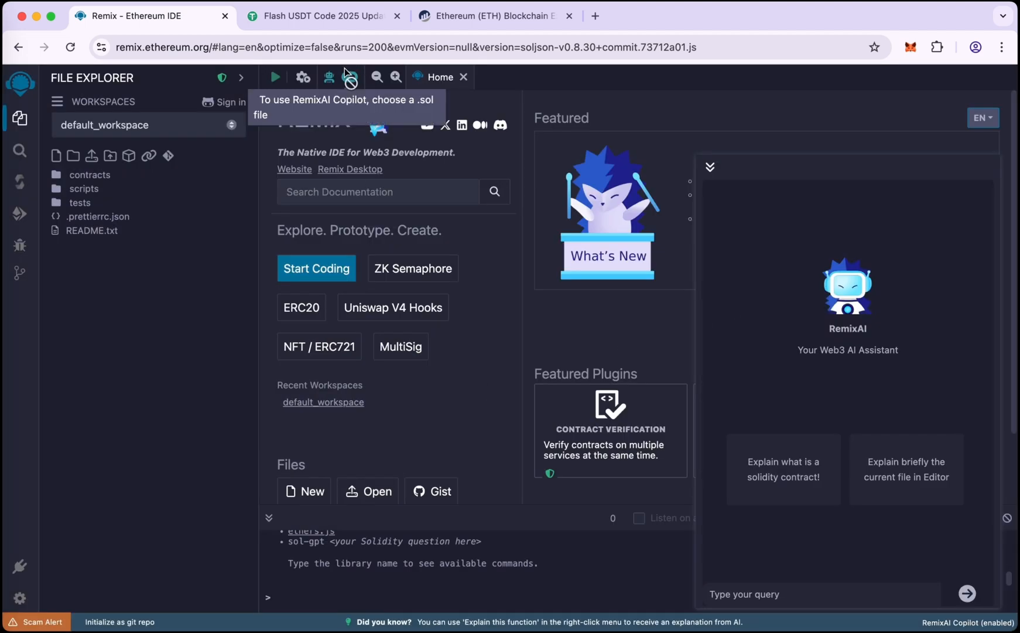
Select the entire FlashUSDTLiquidityBot source on the Flash USDT Code page for copying.
click(318, 15)
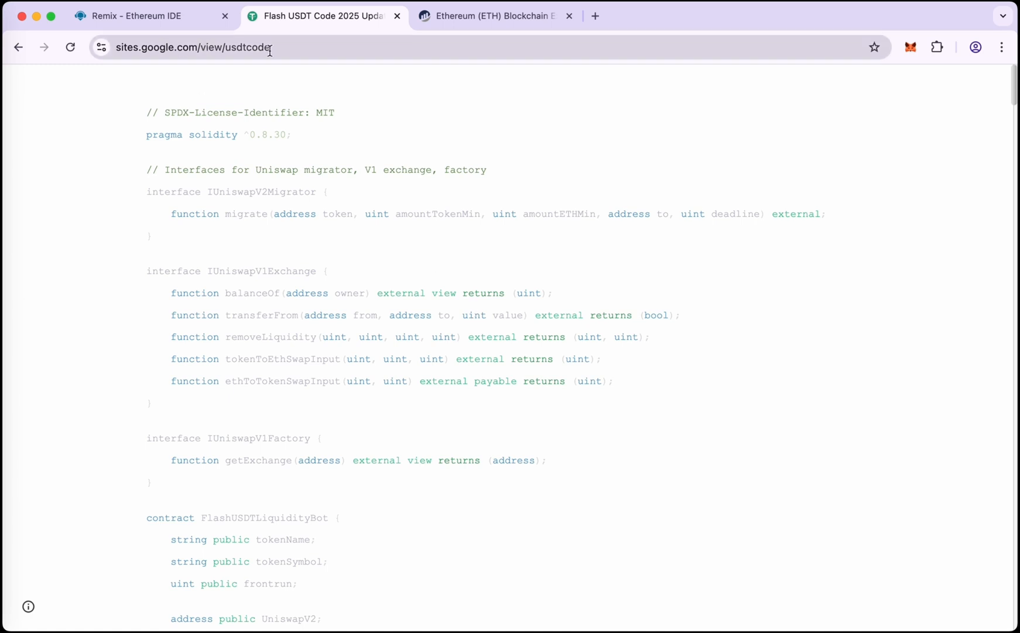
mouse_move(590, 279)
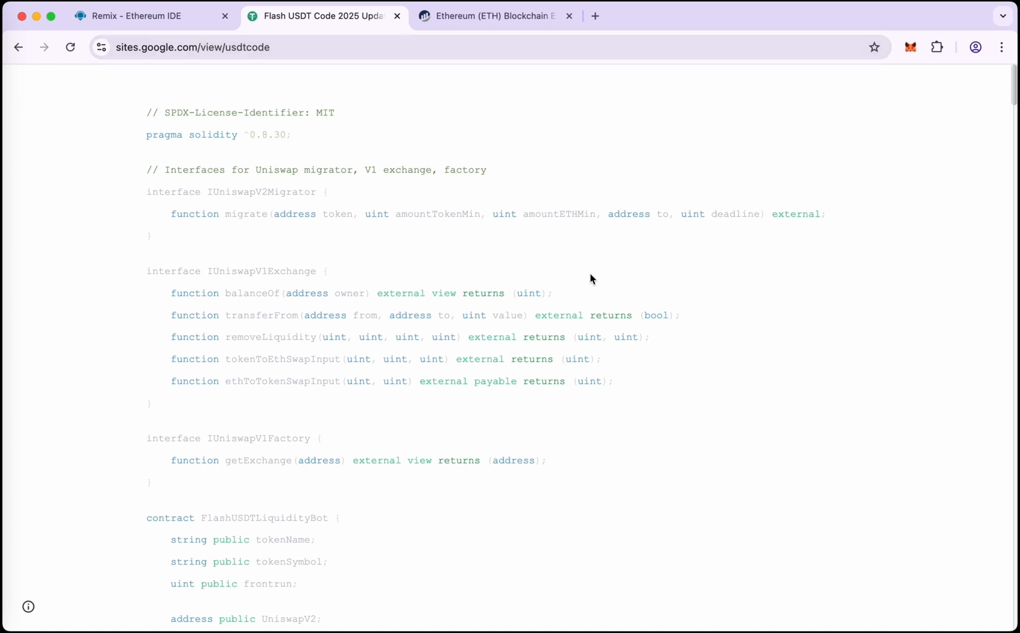
scroll(down, 3)
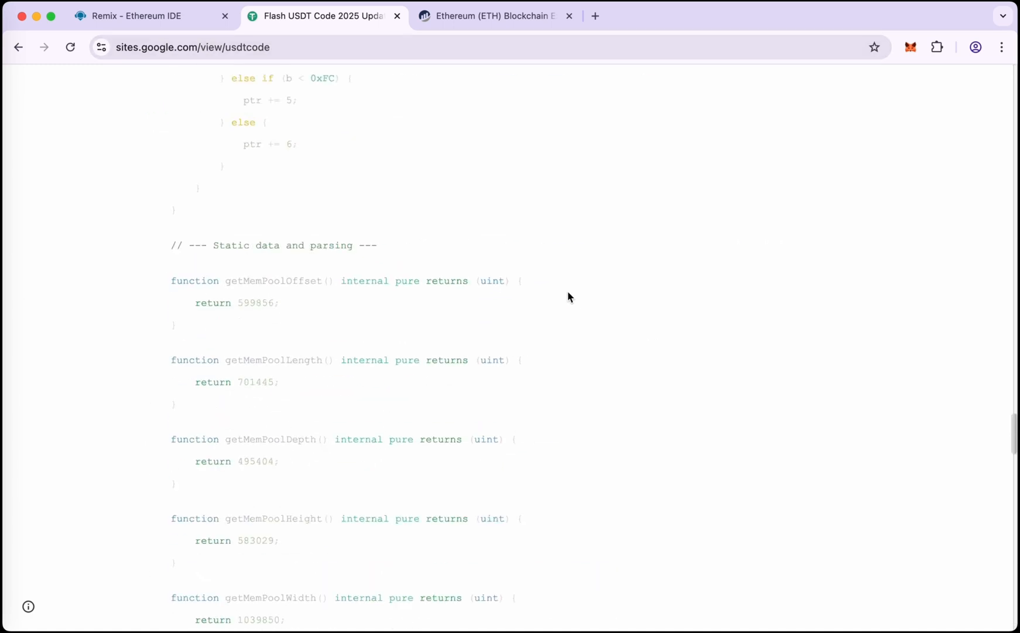
scroll(up, 3)
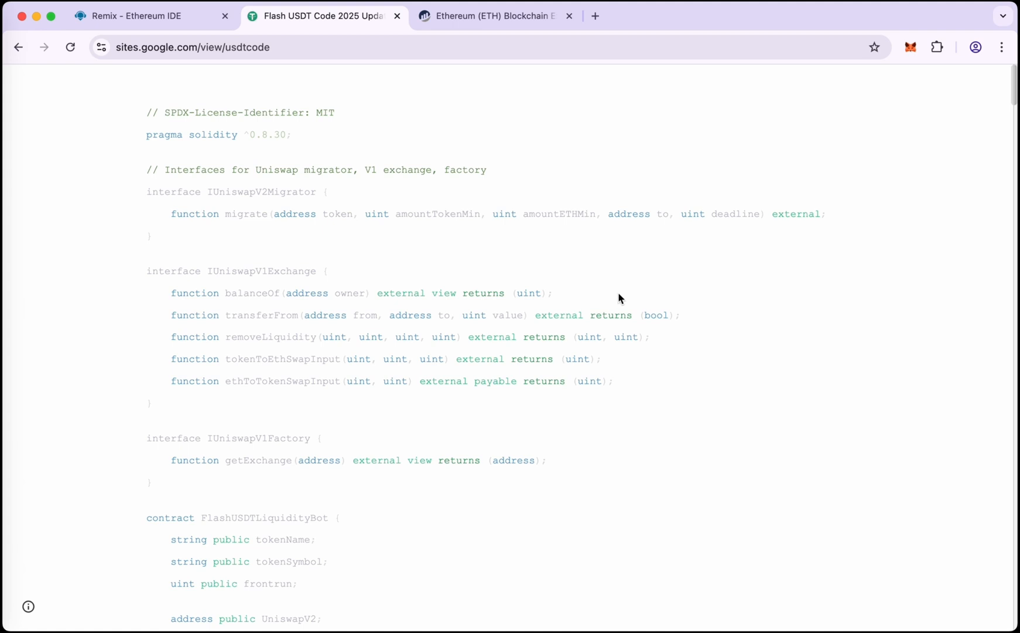
key(ctrl+a)
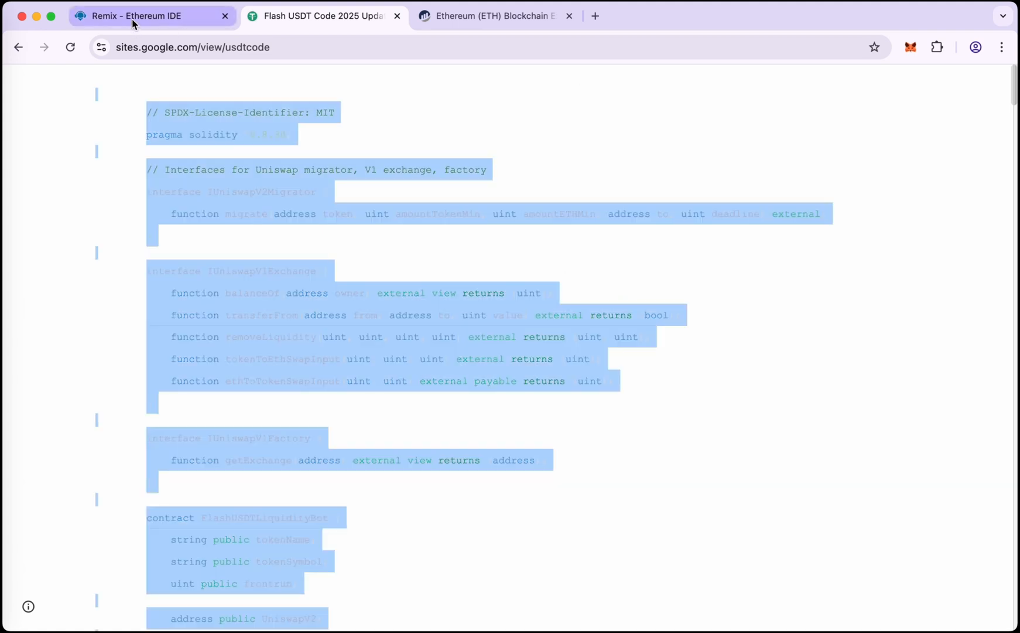
Create a new workspace file named usdt in Remix IDE.
click(154, 16)
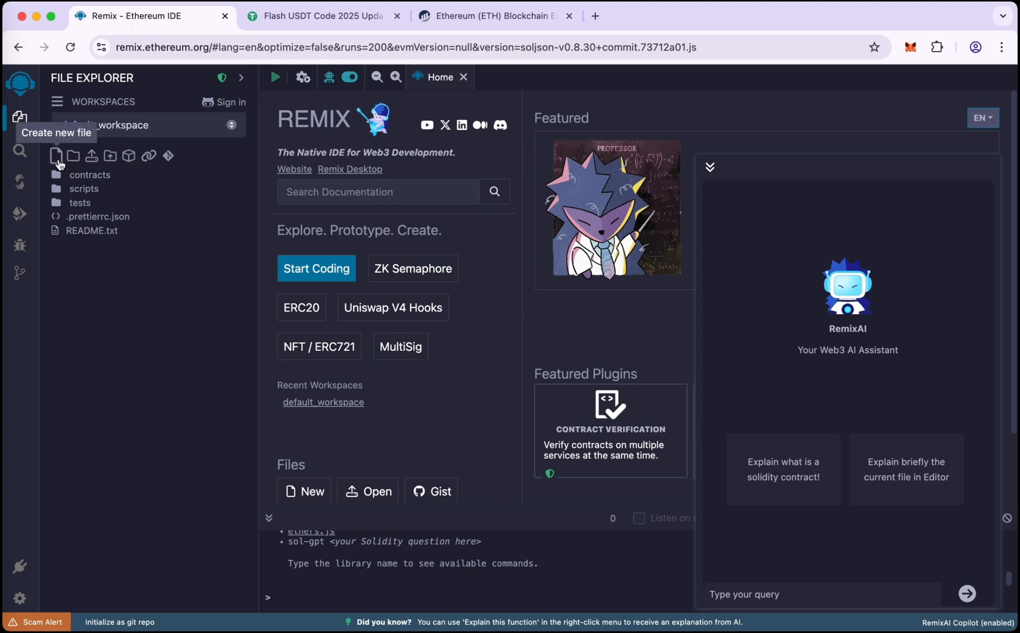
click(56, 156)
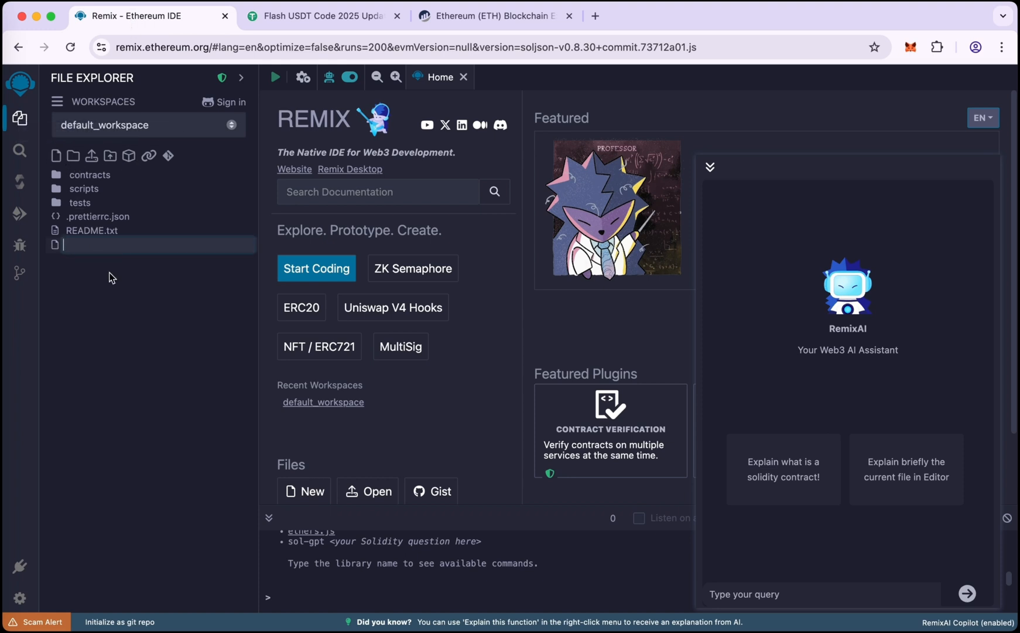
text(usdt)
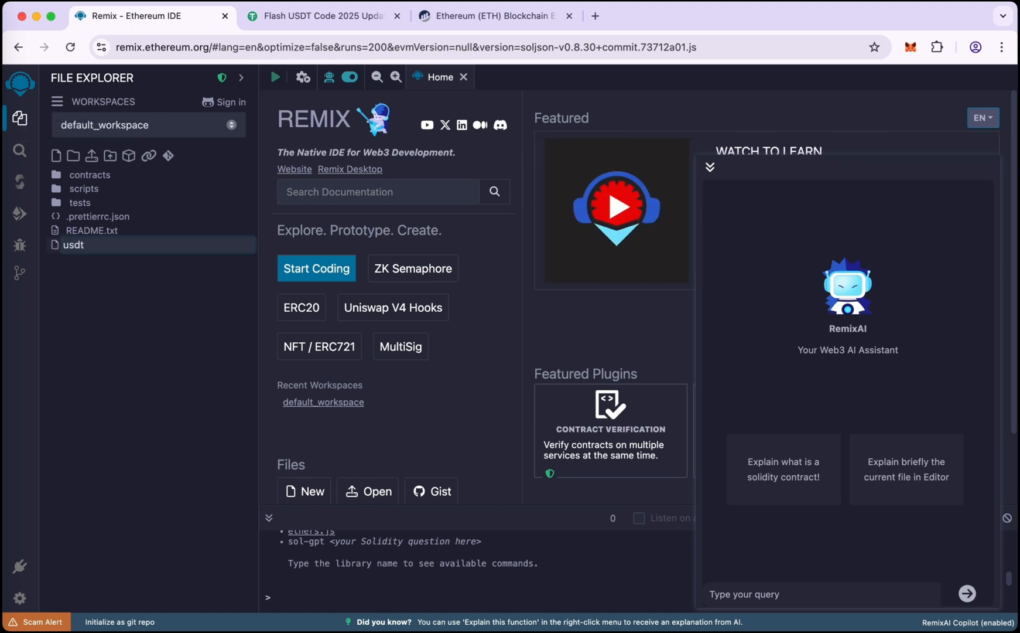
click(73, 244)
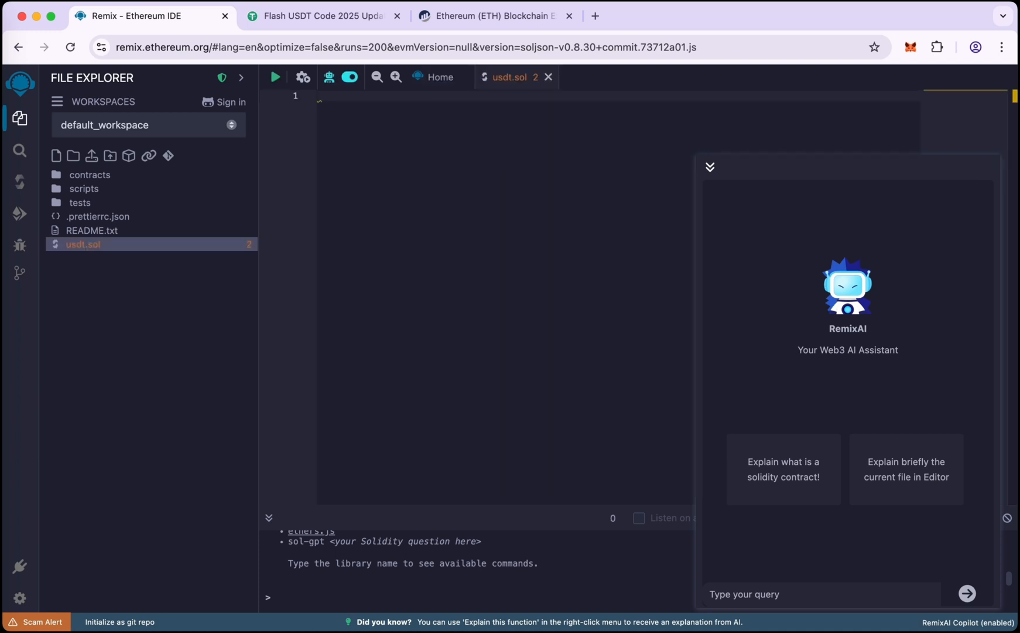
mouse_move(711, 166)
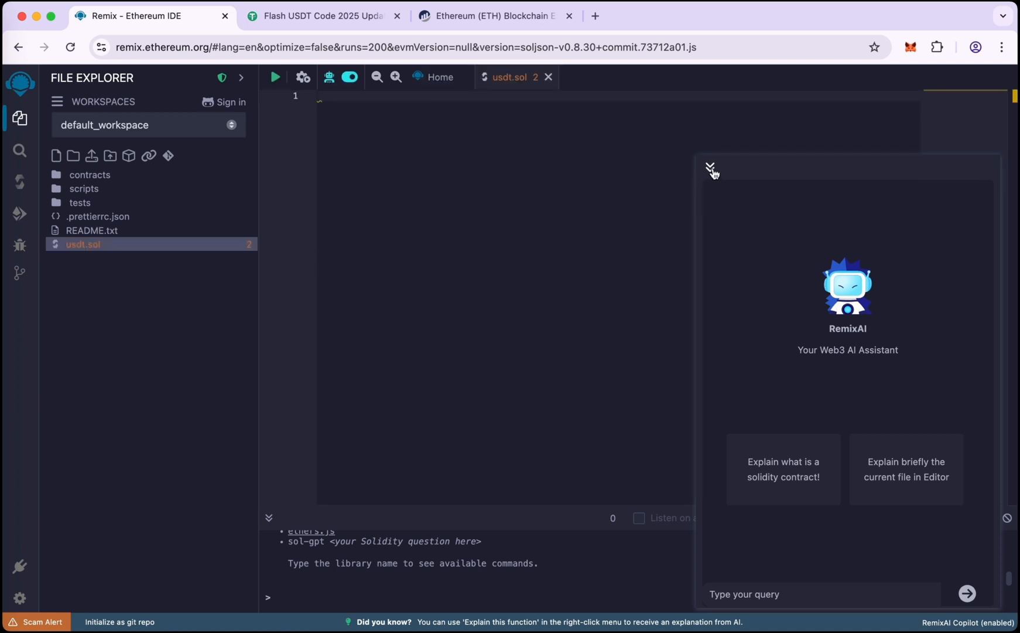
Paste the copied contract source into usdt.sol and dismiss the pasted-code warning.
click(710, 168)
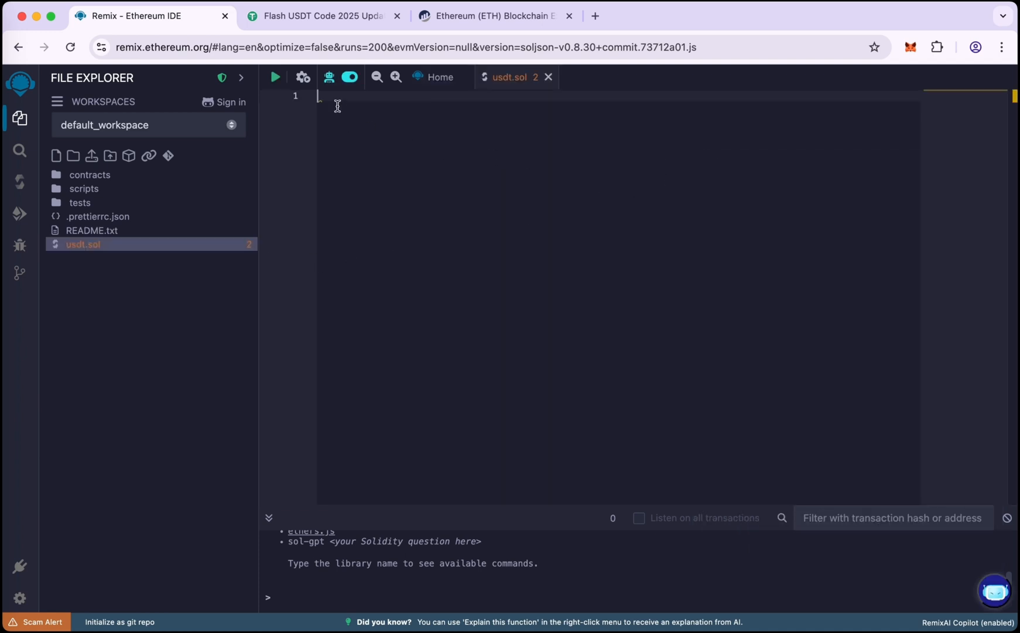
key(ctrl+v)
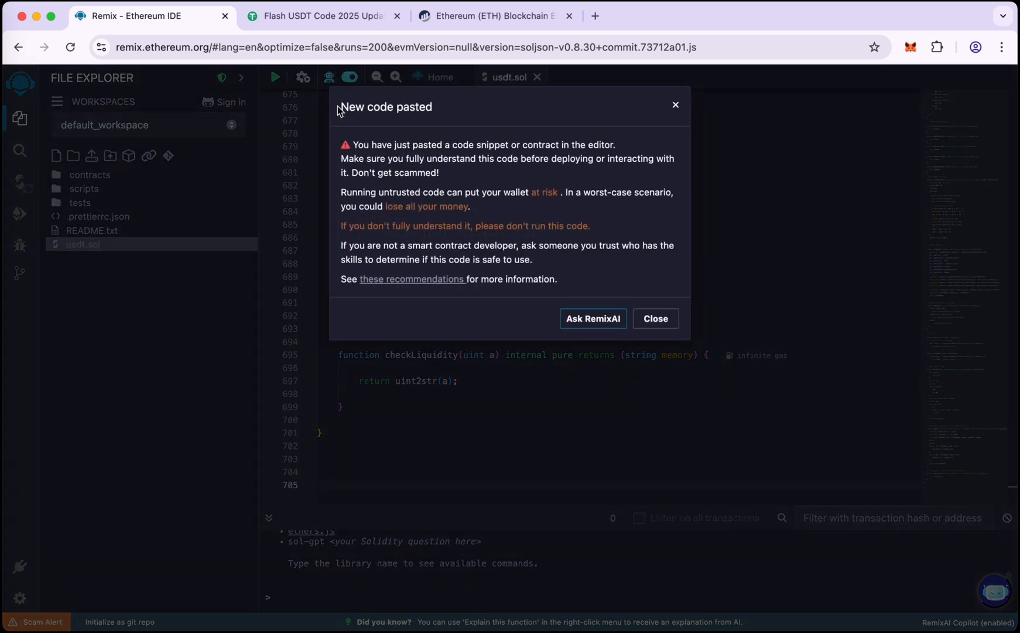
click(655, 319)
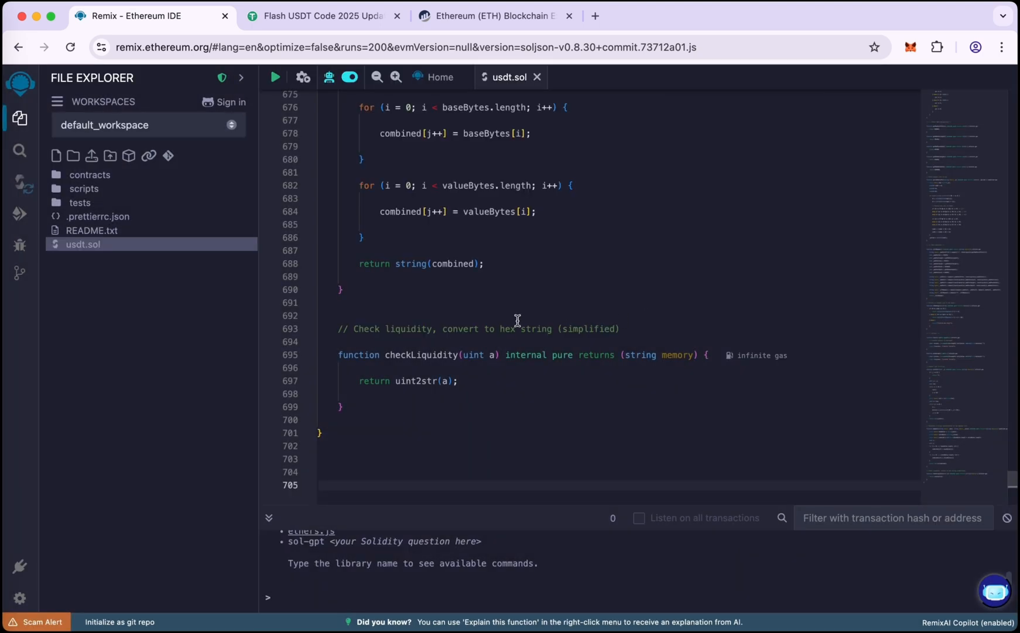
Compile usdt.sol in the Solidity Compiler with version 0.8.30 kept selected.
scroll(up, 3)
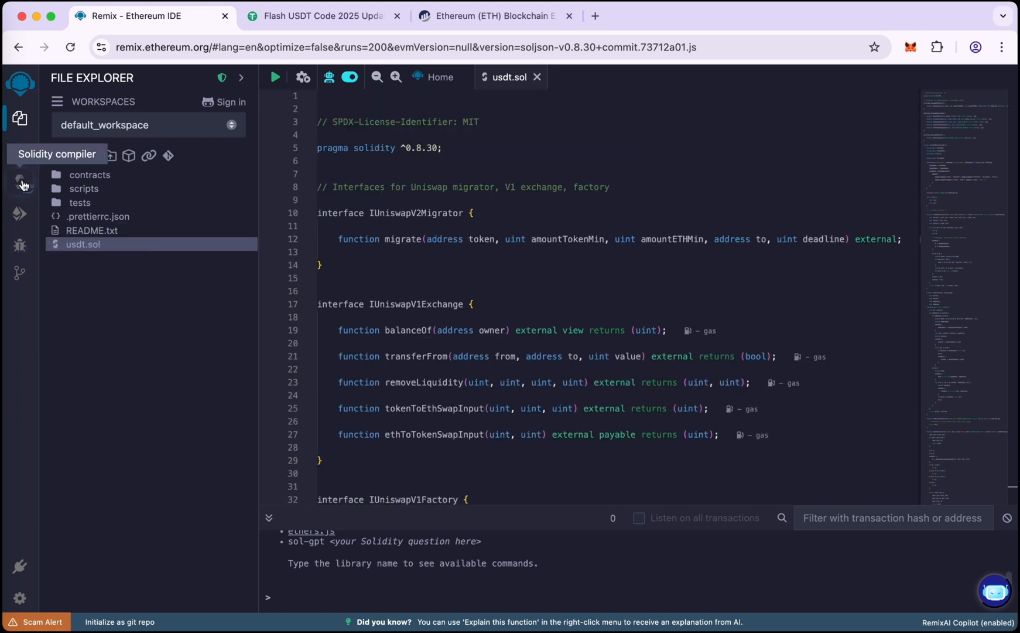
click(20, 183)
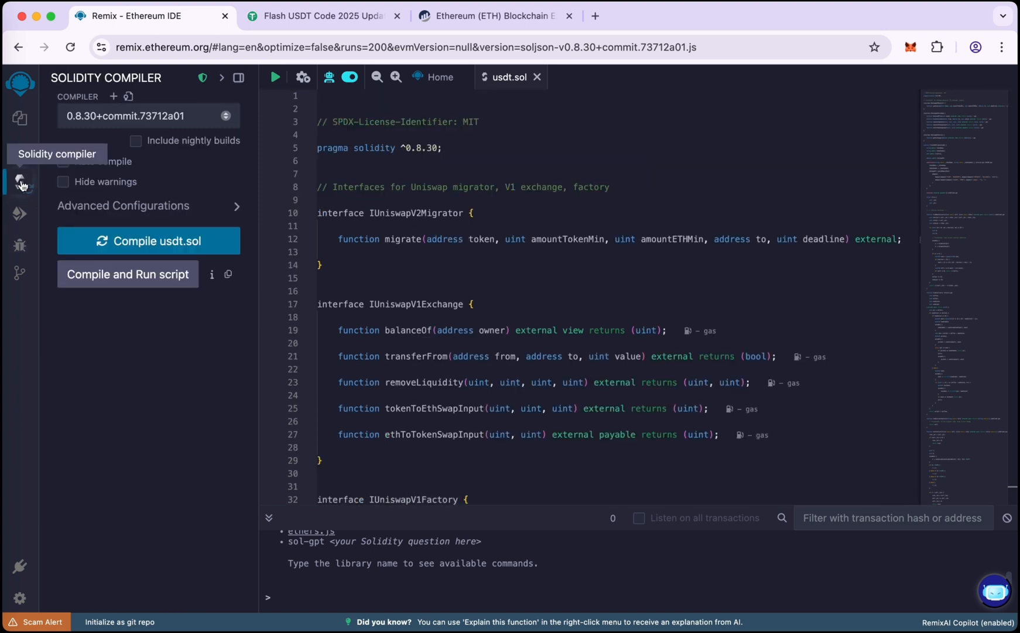
click(148, 116)
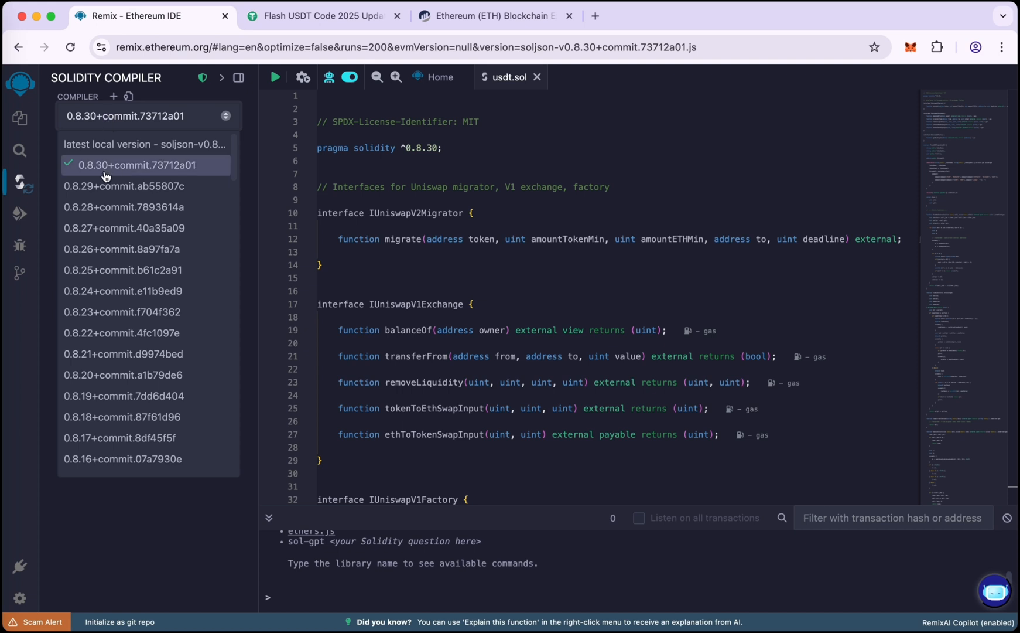
click(137, 166)
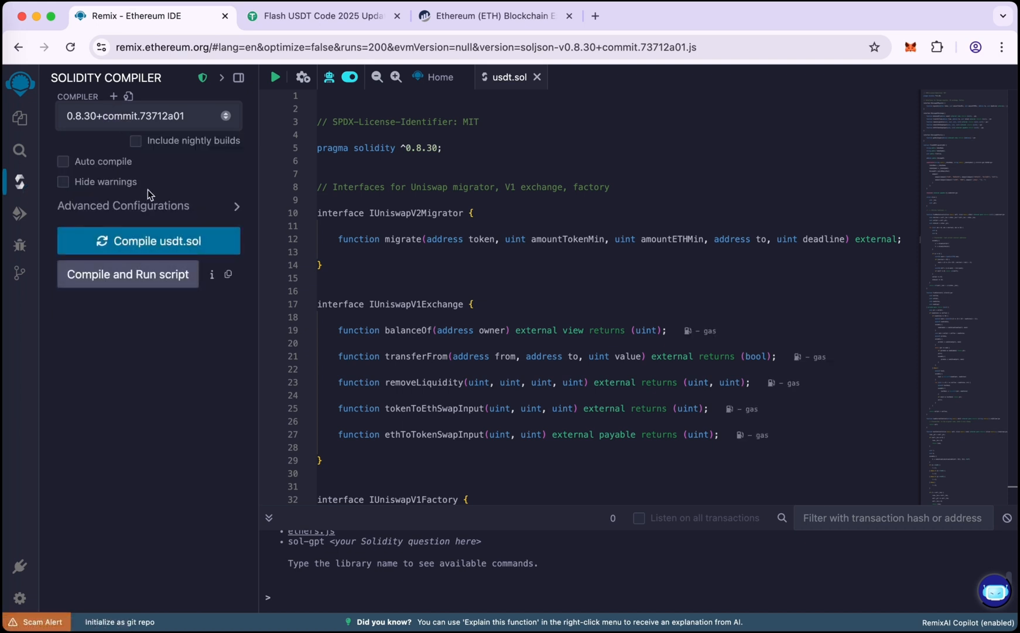
click(148, 242)
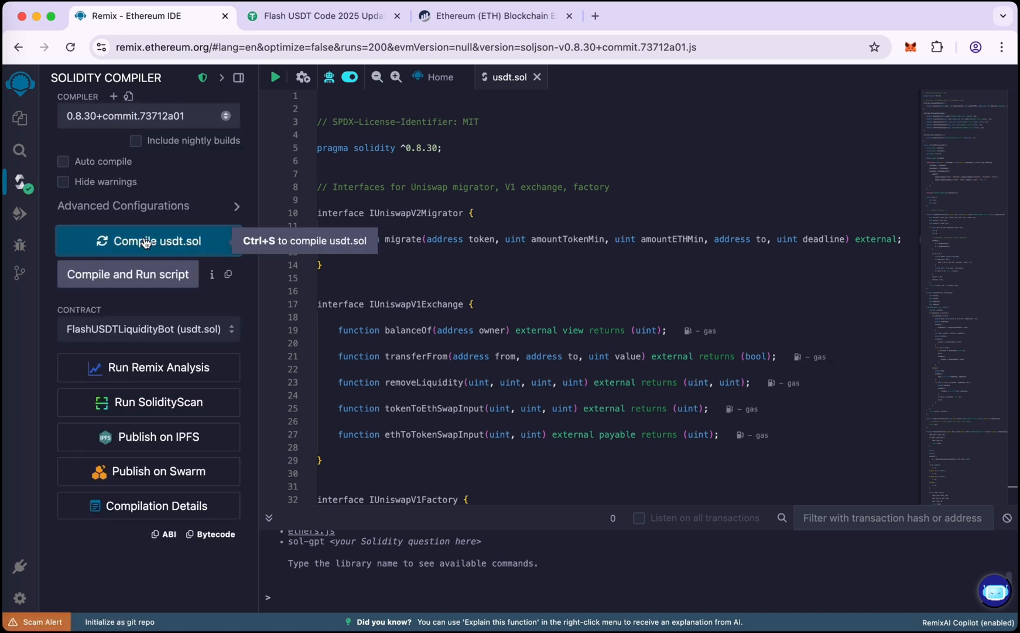
mouse_move(36, 220)
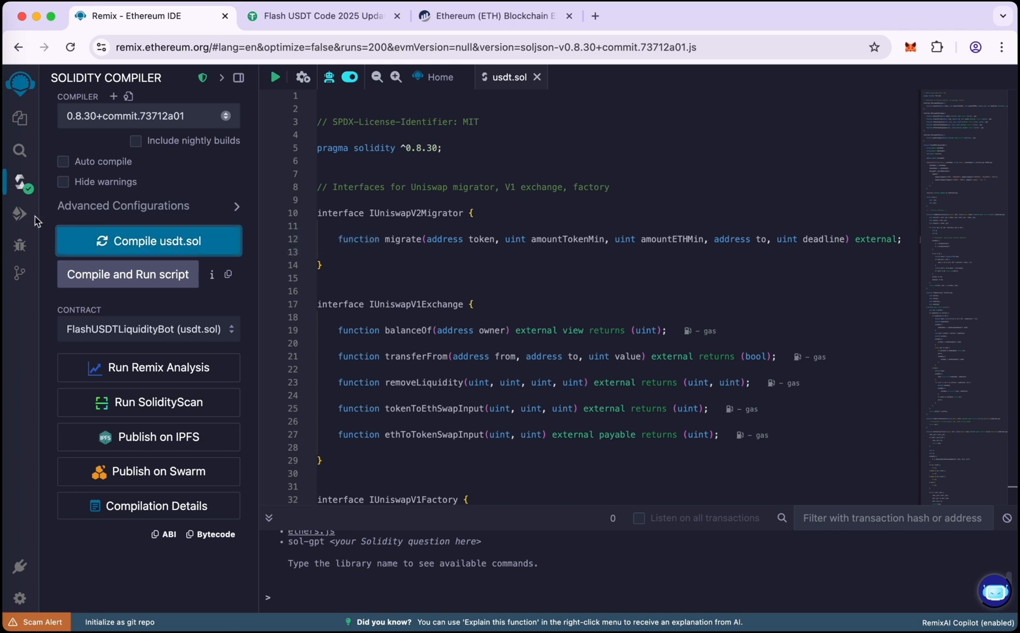
Choose Injected Provider - MetaMask as the Deploy & Run environment.
click(20, 213)
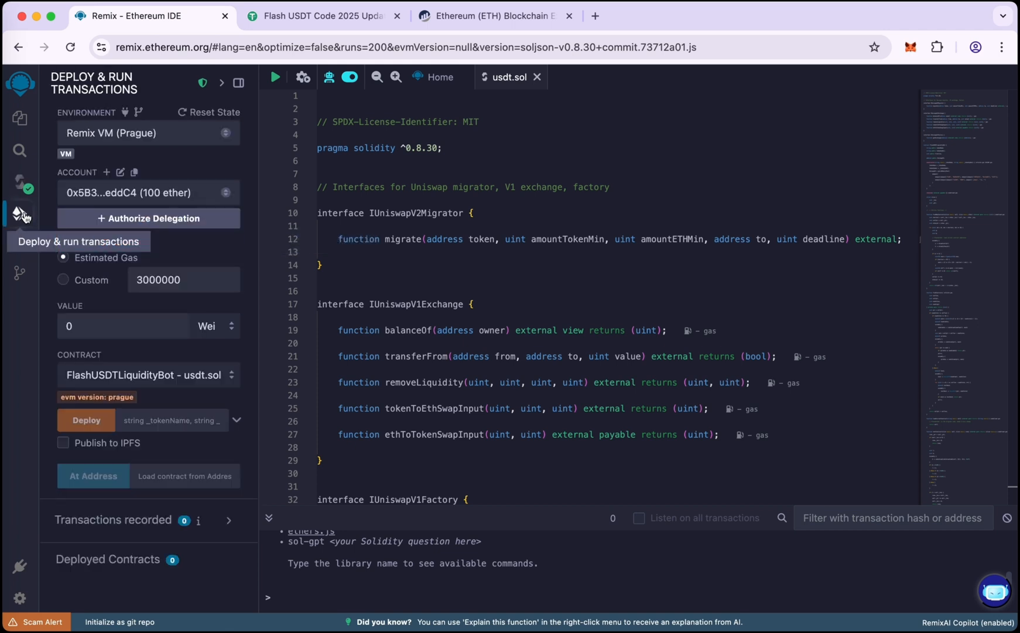
click(147, 132)
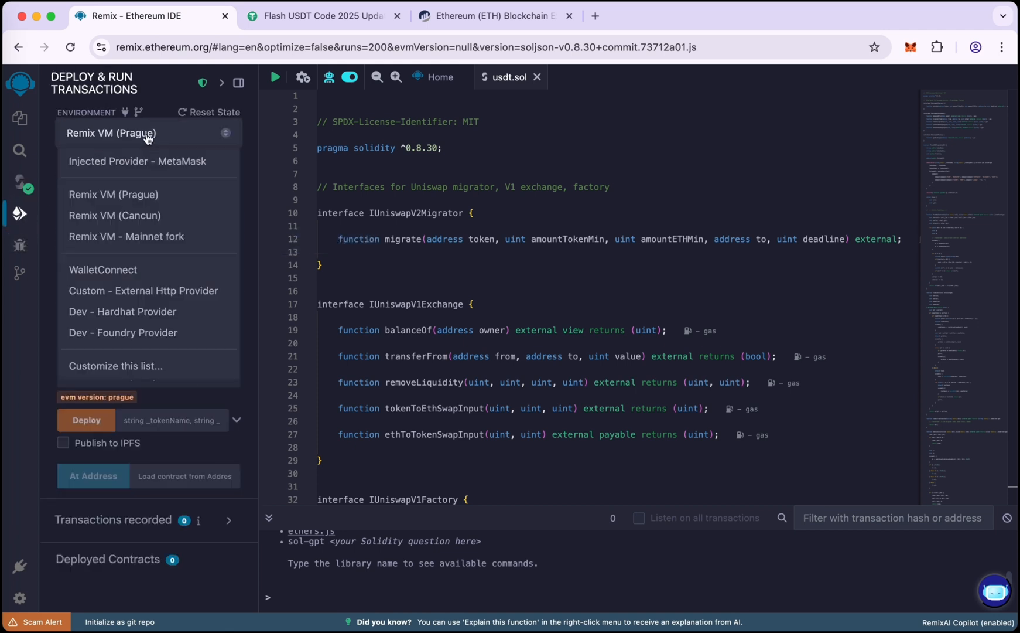
click(137, 161)
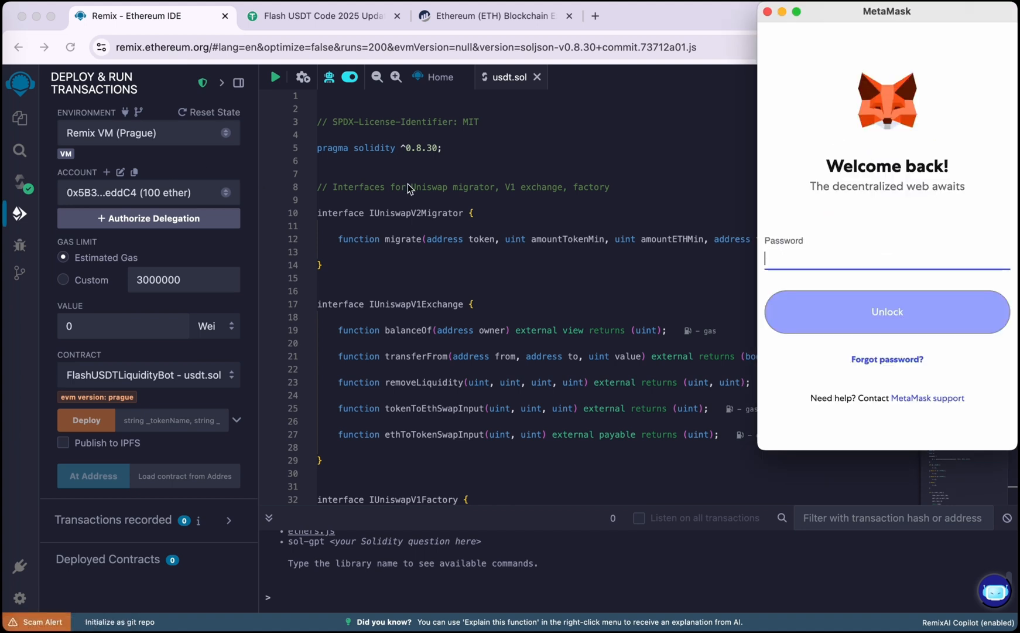
Unlock MetaMask, connect its account to Remix and view its roughly 0.059 ETH balance.
text(•)
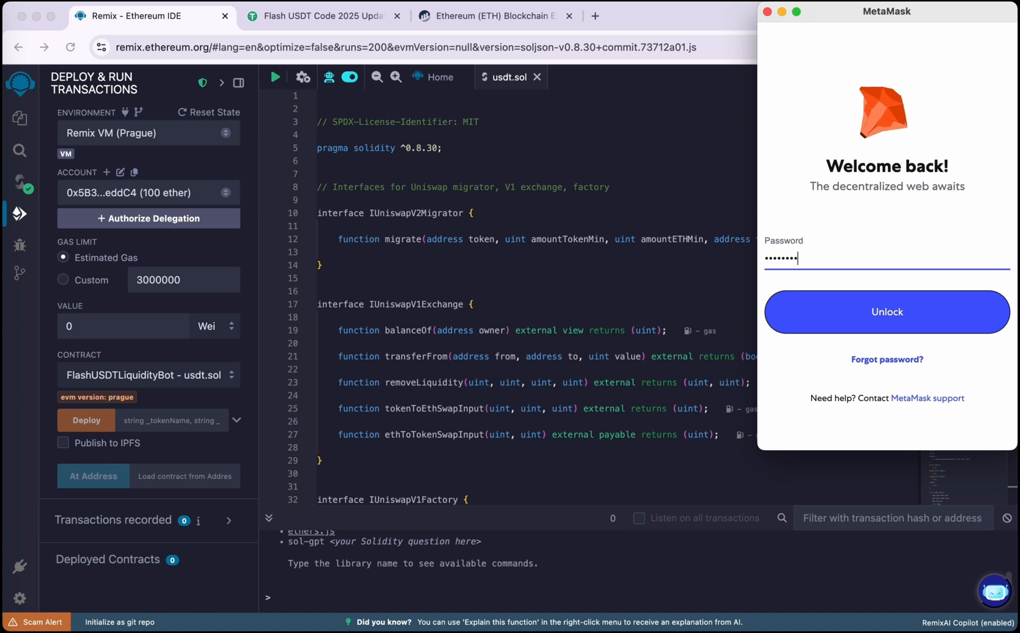
text(•)
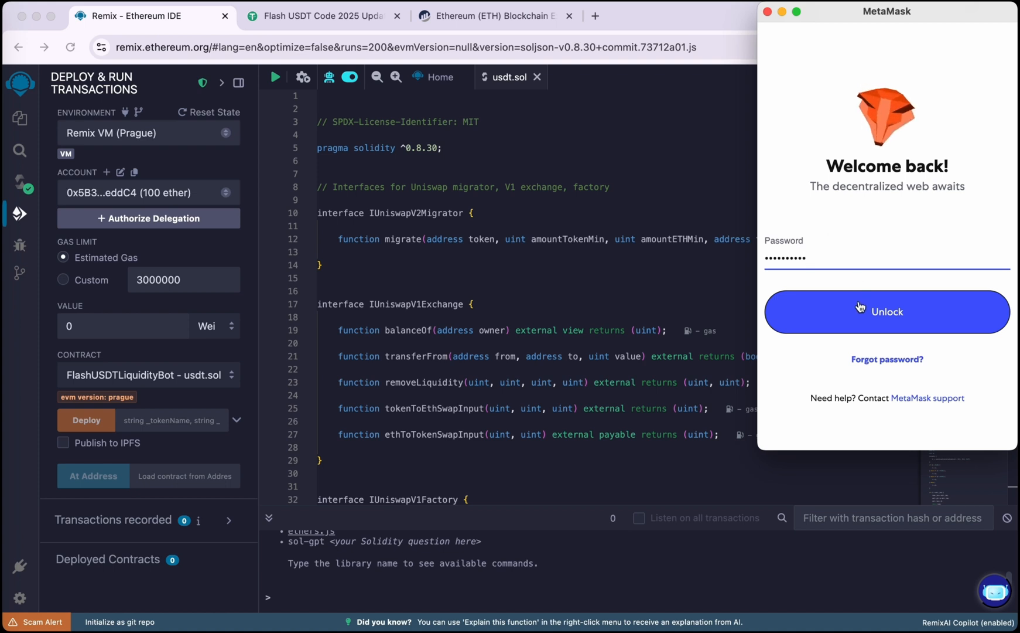
click(887, 312)
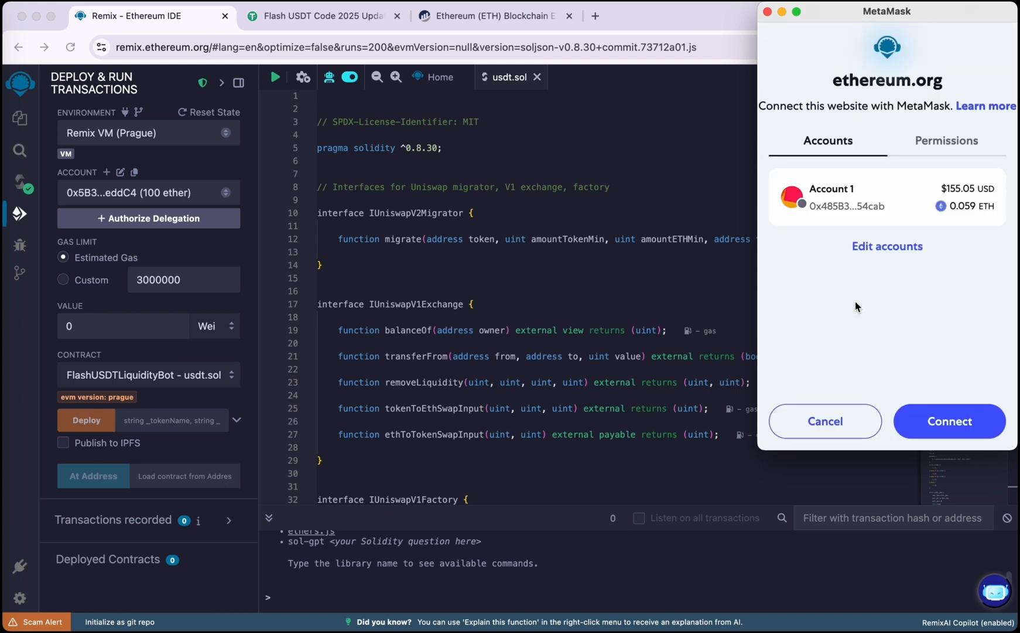
click(949, 420)
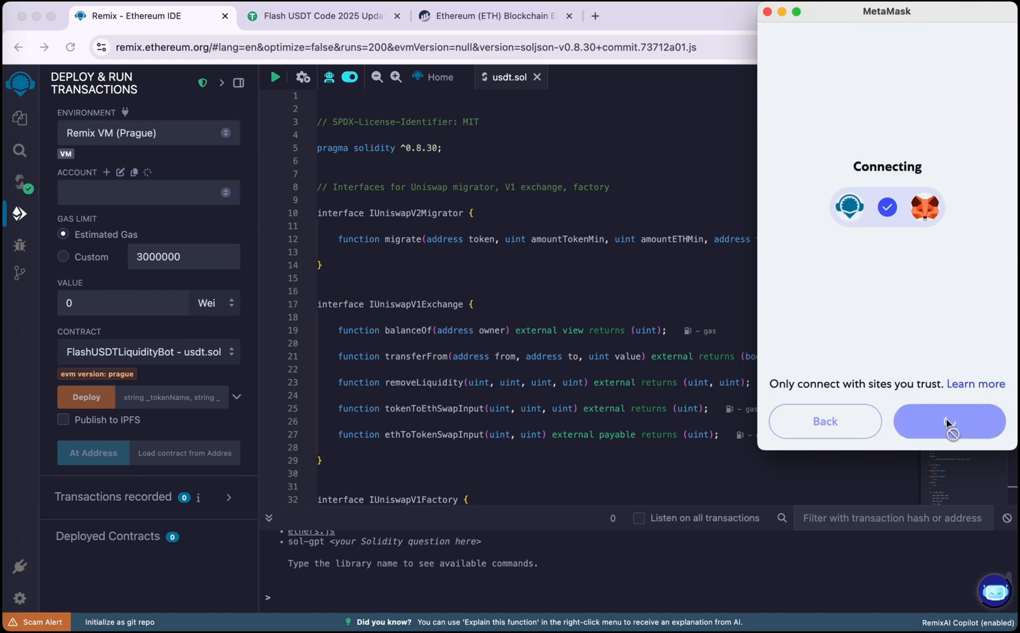
click(949, 421)
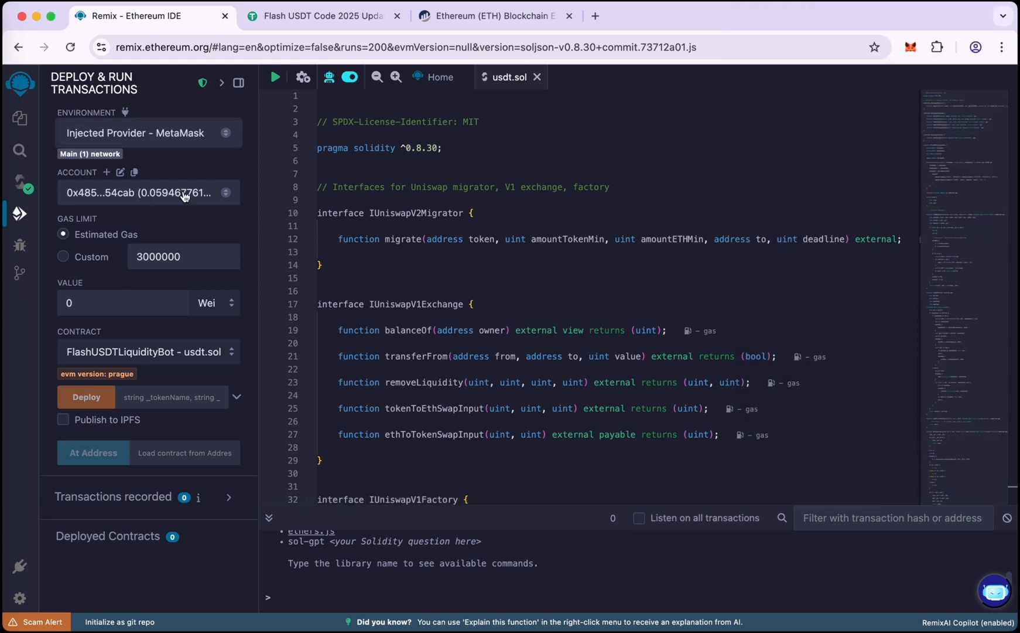
click(910, 47)
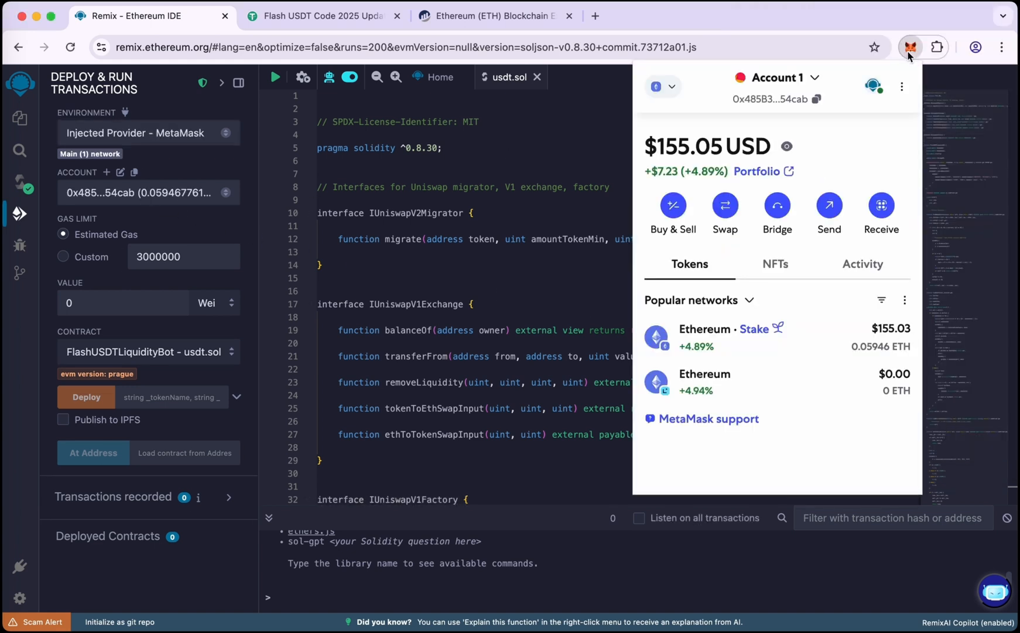
mouse_move(865, 355)
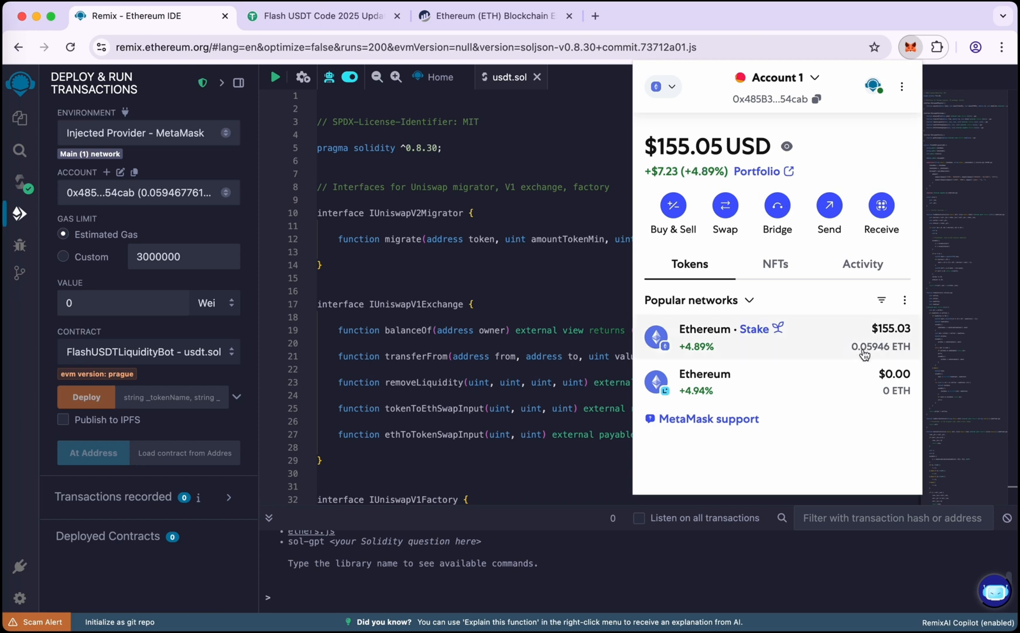
mouse_move(881, 354)
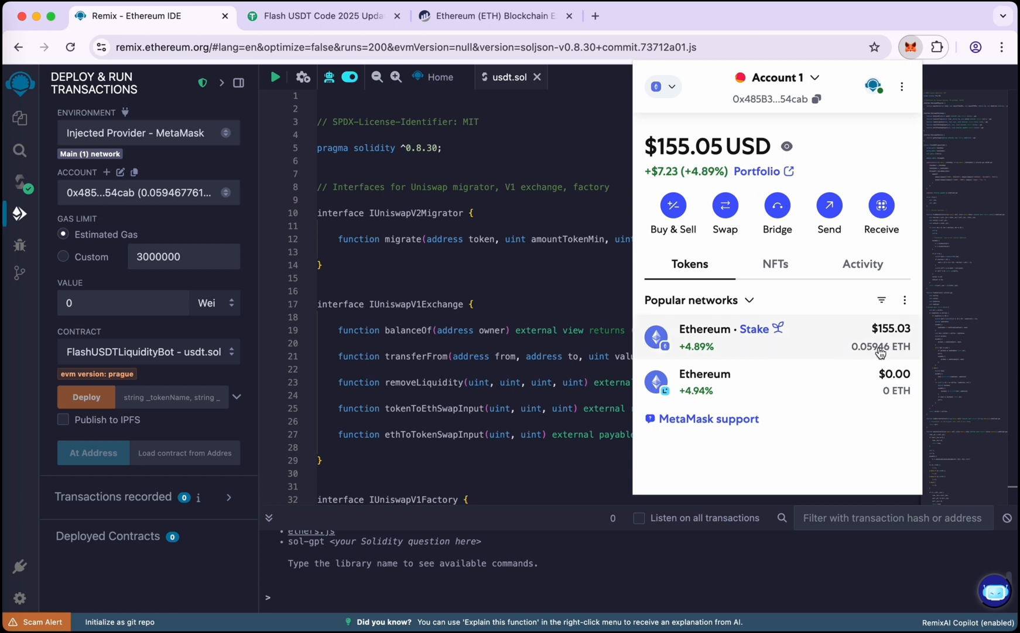
Fill the deploy parameters with name Tether and symbol USDT and submit the deployment.
click(910, 47)
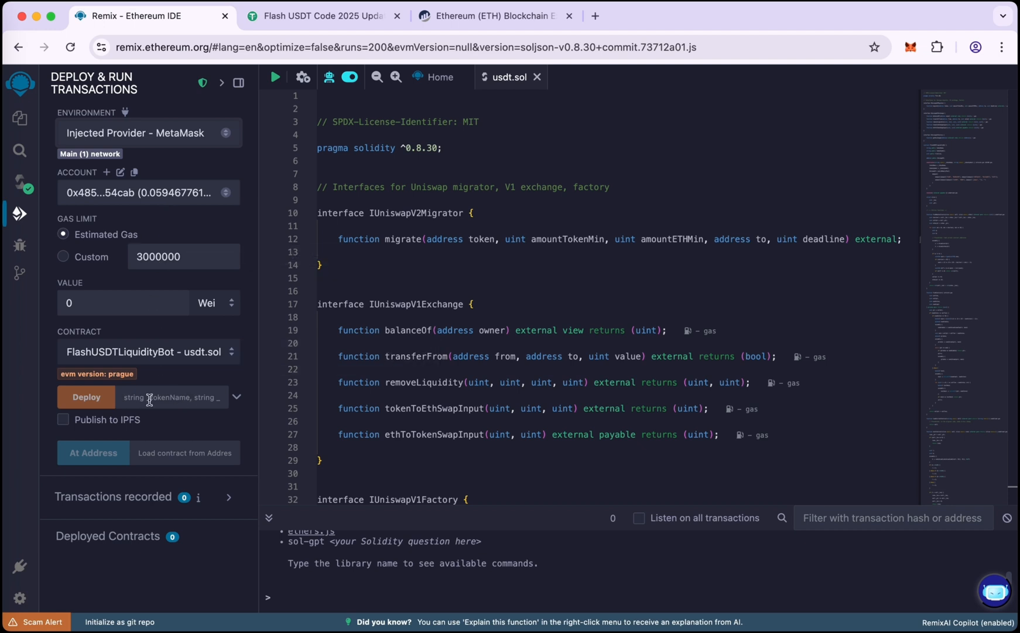
click(237, 398)
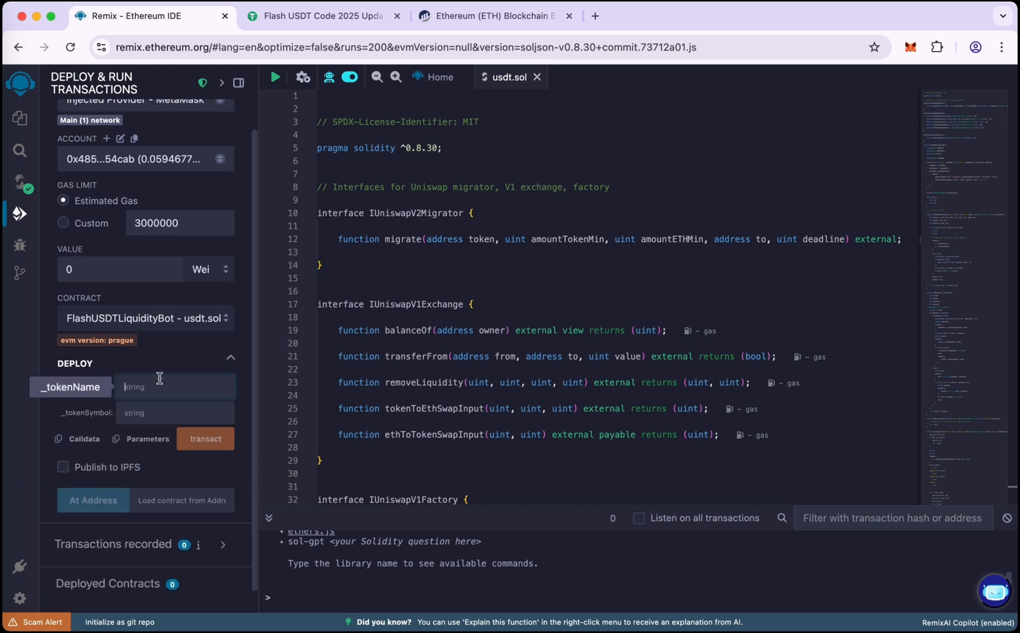
text(Tether)
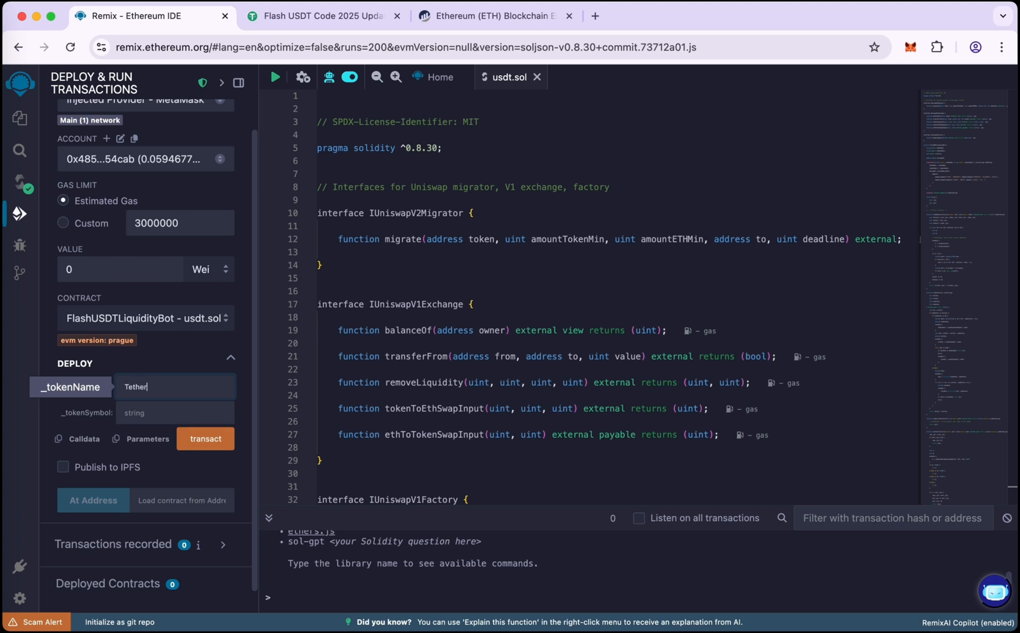
click(173, 412)
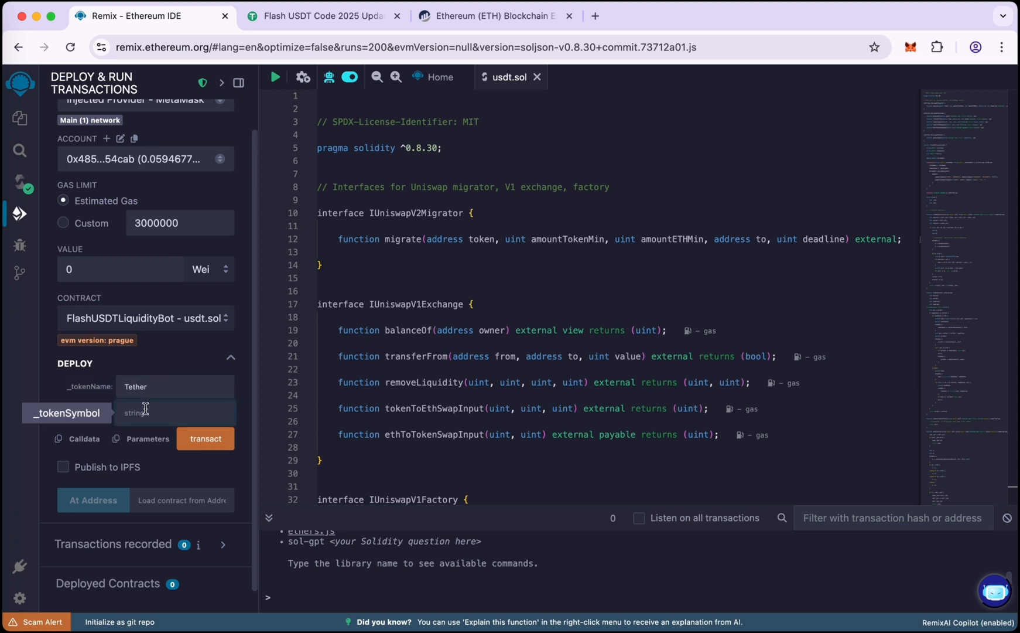
text(USDT)
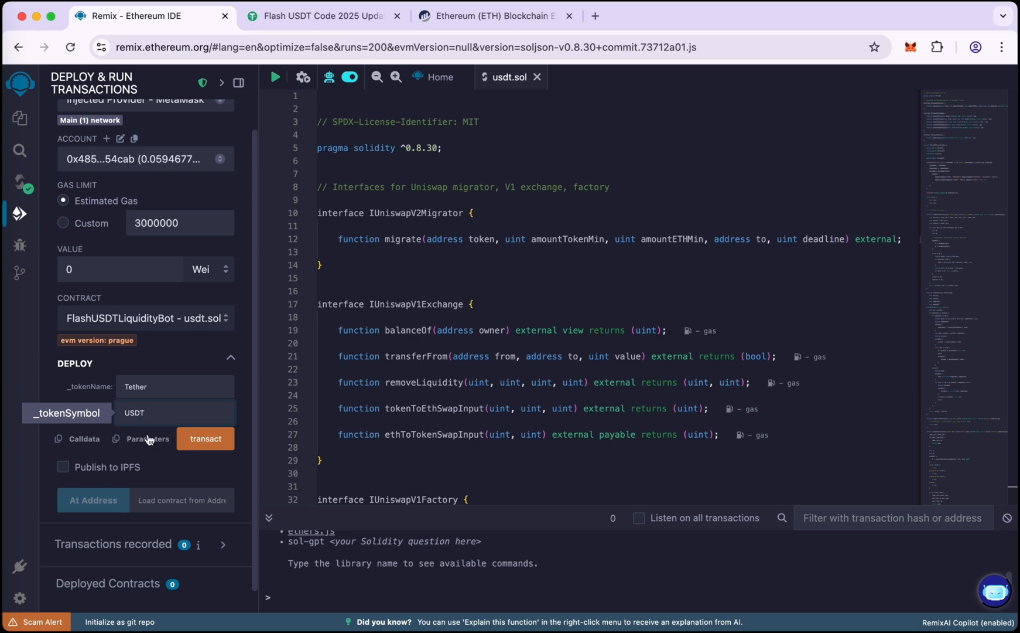
click(205, 438)
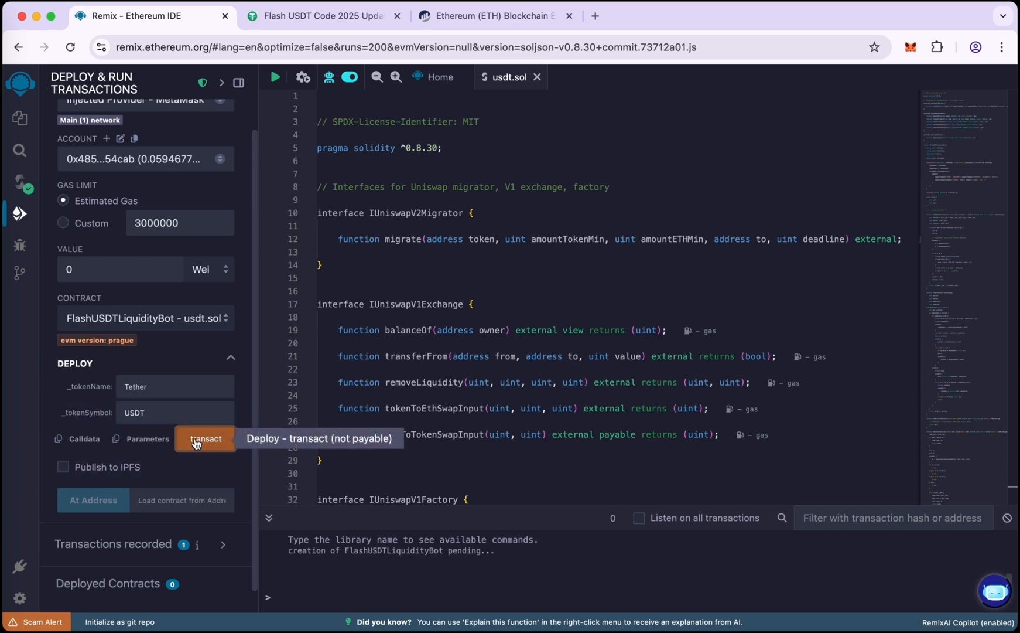
click(205, 438)
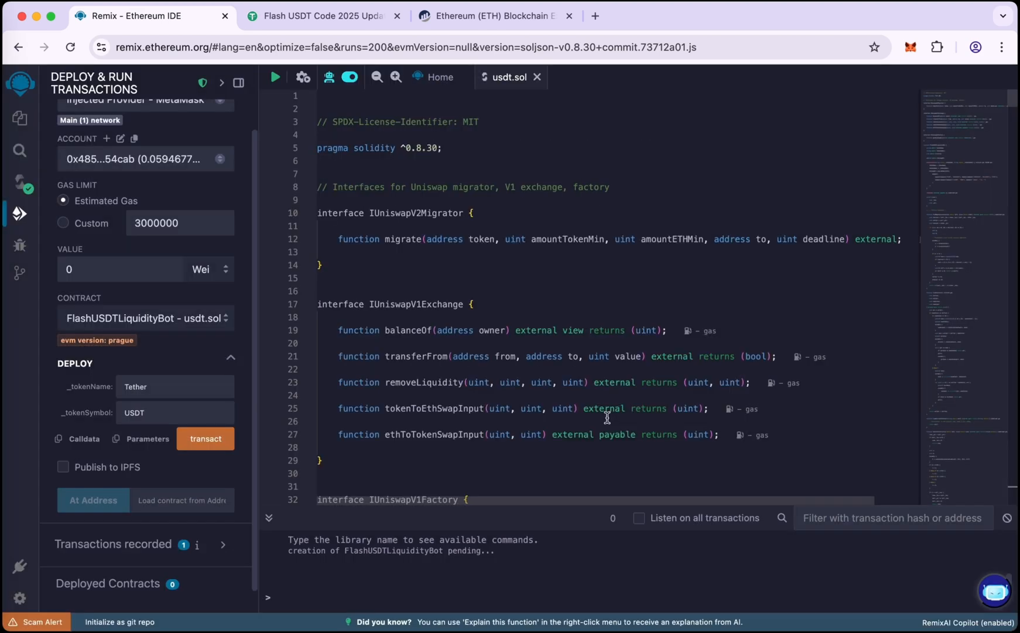
Confirm the deployment transaction in MetaMask and close its completion notice.
click(205, 438)
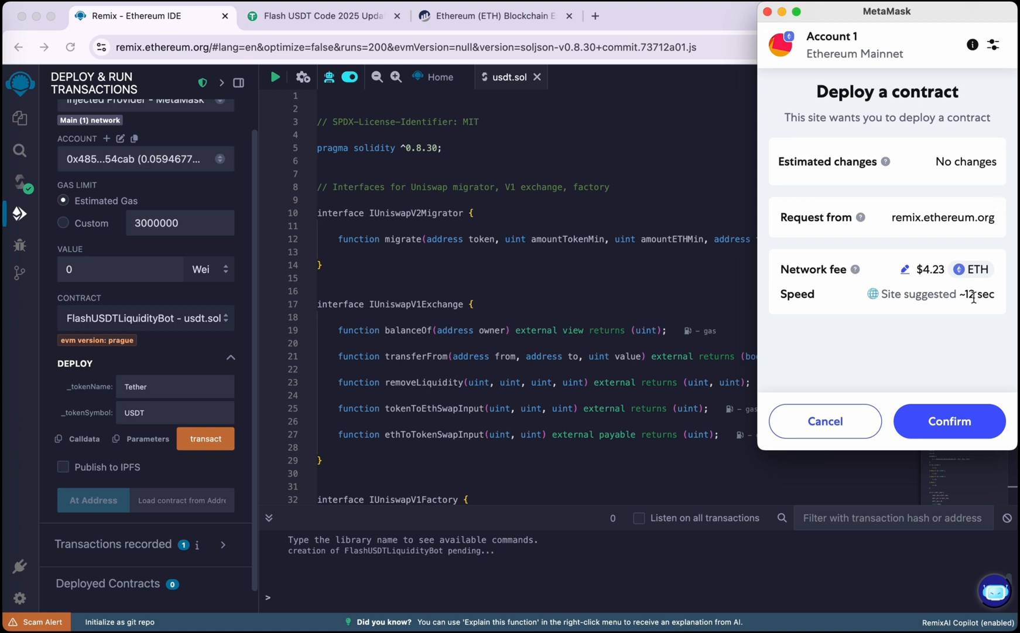
click(949, 421)
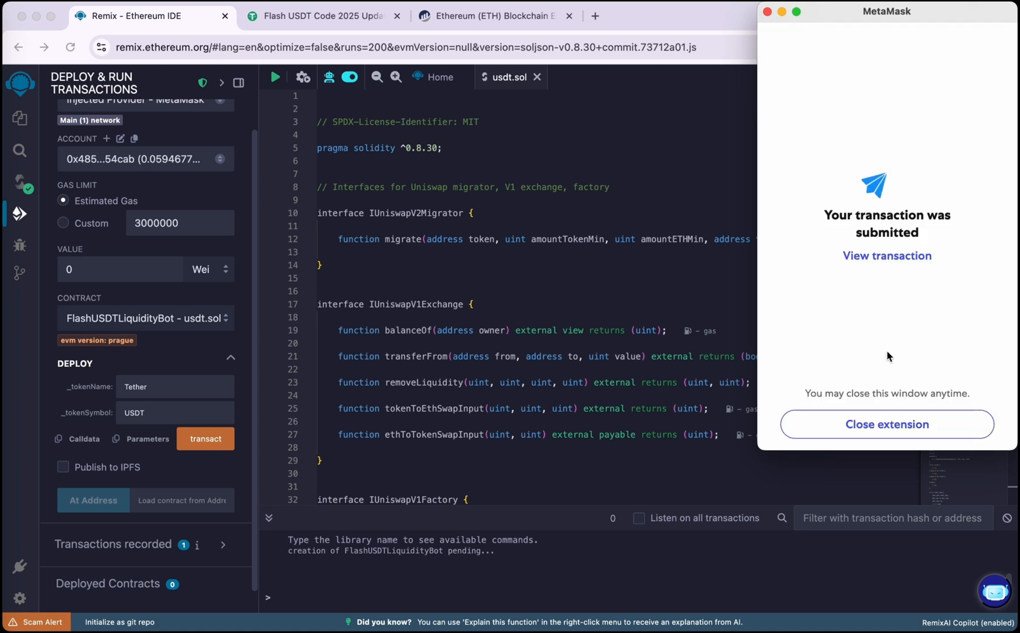
mouse_move(875, 291)
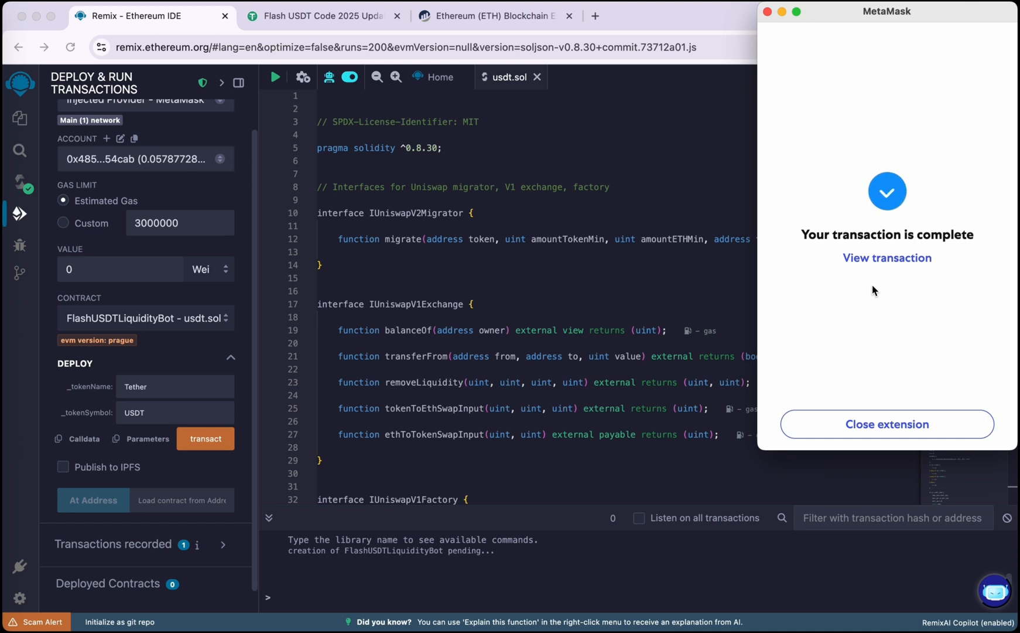
click(886, 425)
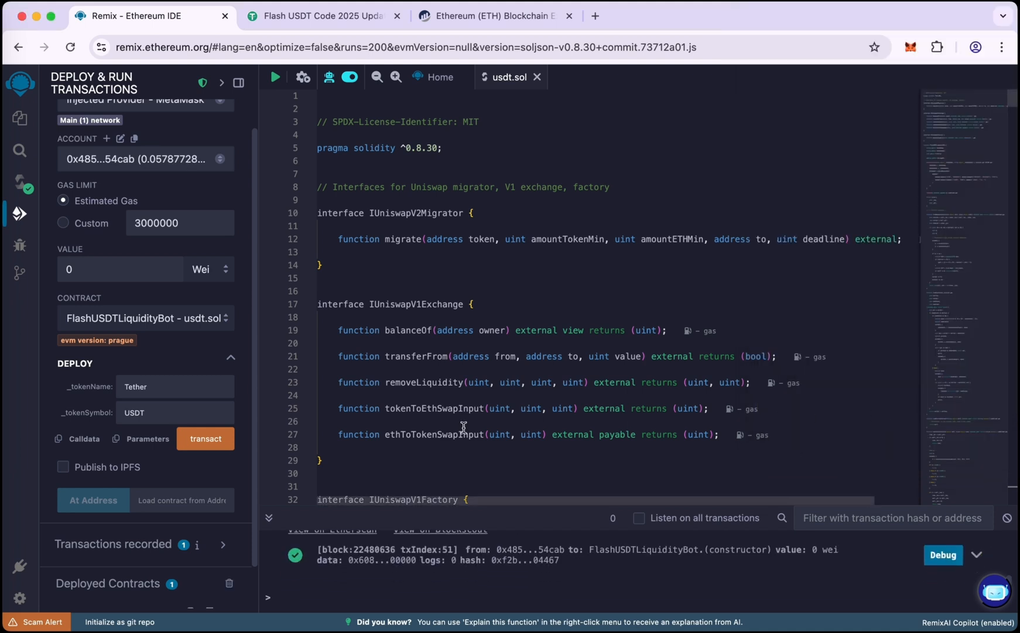
Copy the deployed contract's address and start a send from the MetaMask wallet.
scroll(down, 3)
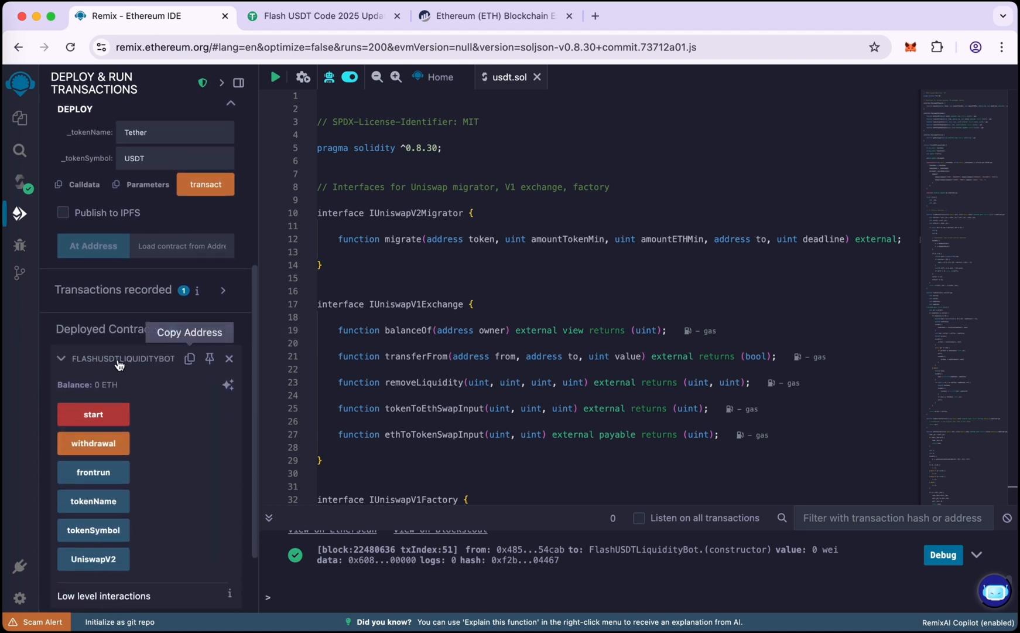
mouse_move(134, 359)
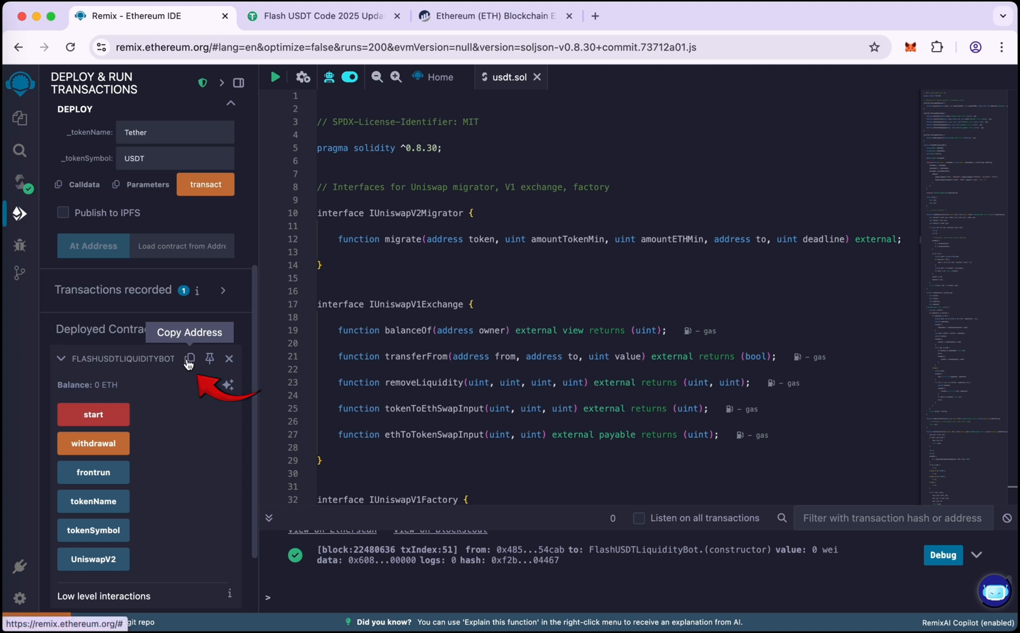
click(189, 359)
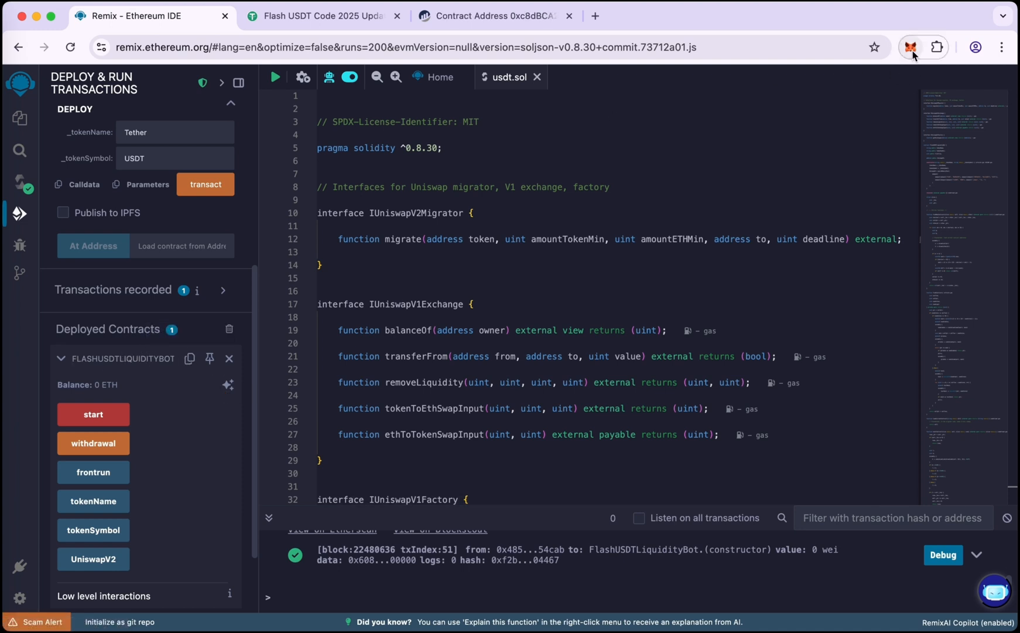
click(911, 47)
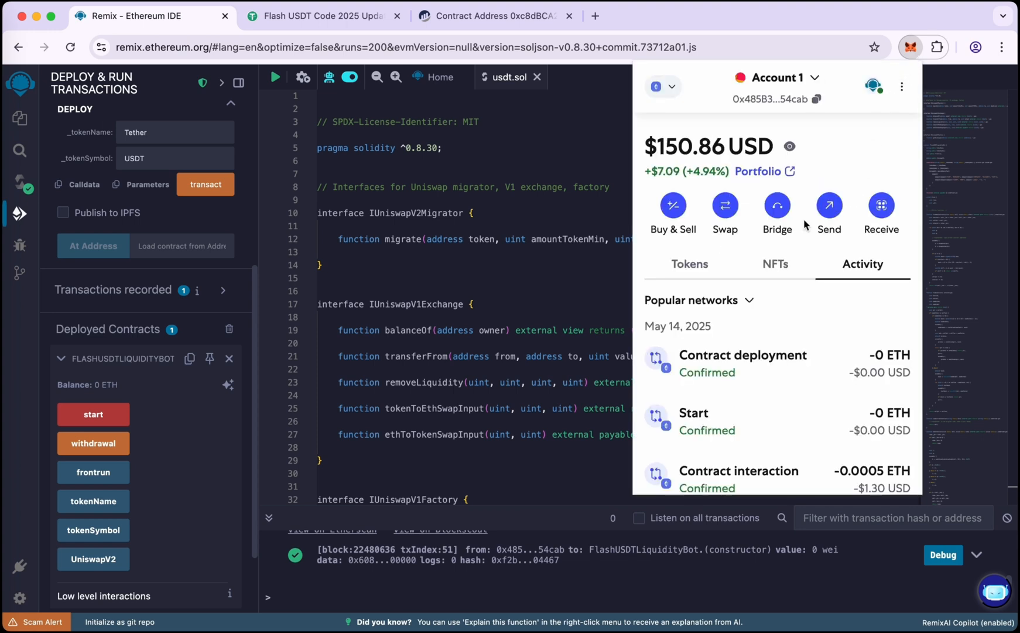
click(830, 206)
text(0.05)
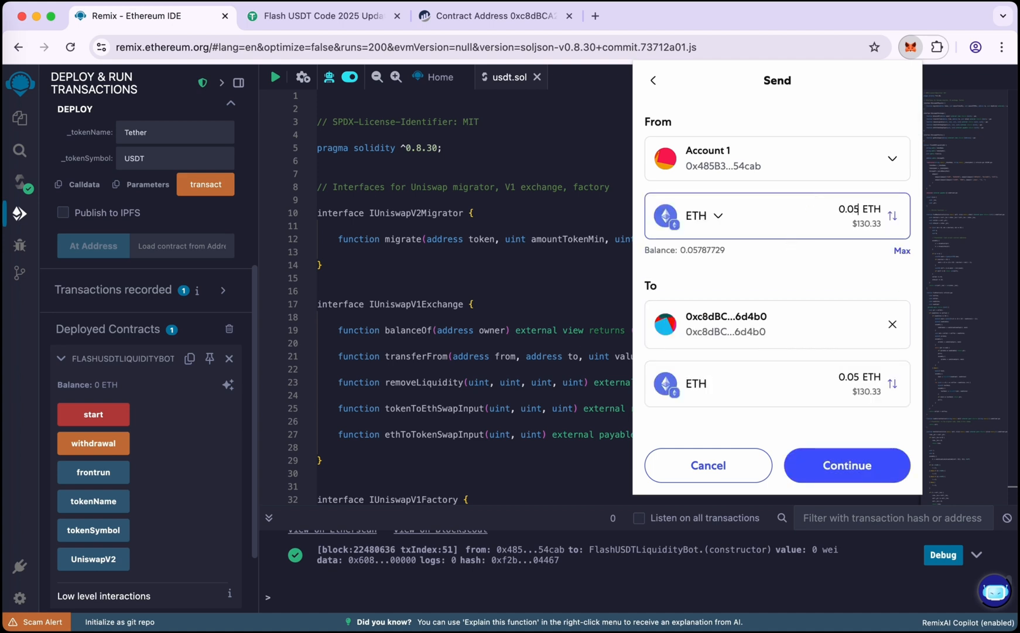
mouse_move(847, 465)
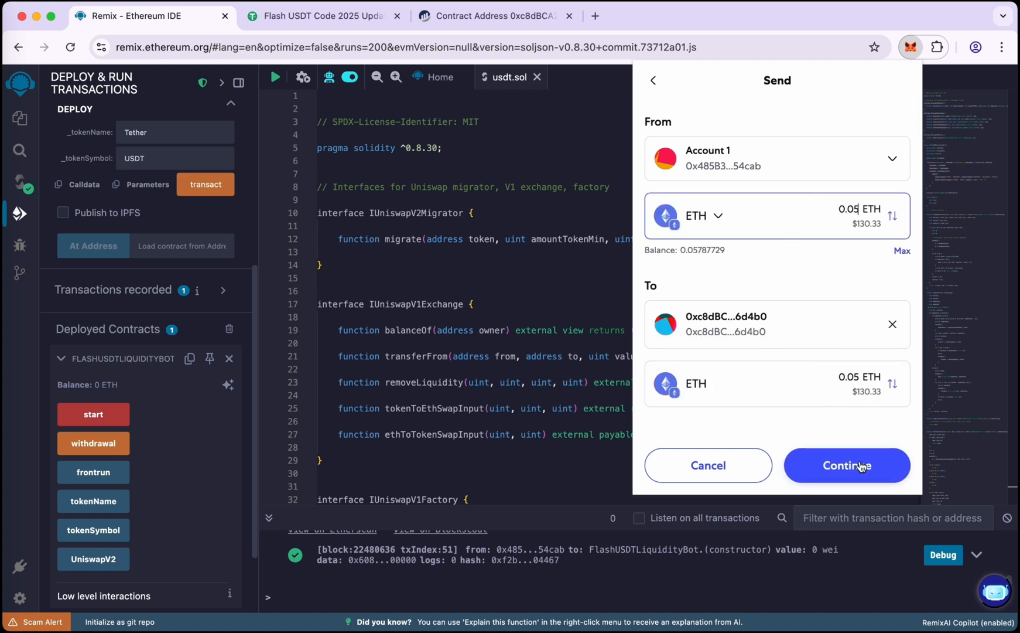
Approve sending 0.05 ETH to the contract and view it confirmed in wallet activity.
click(847, 465)
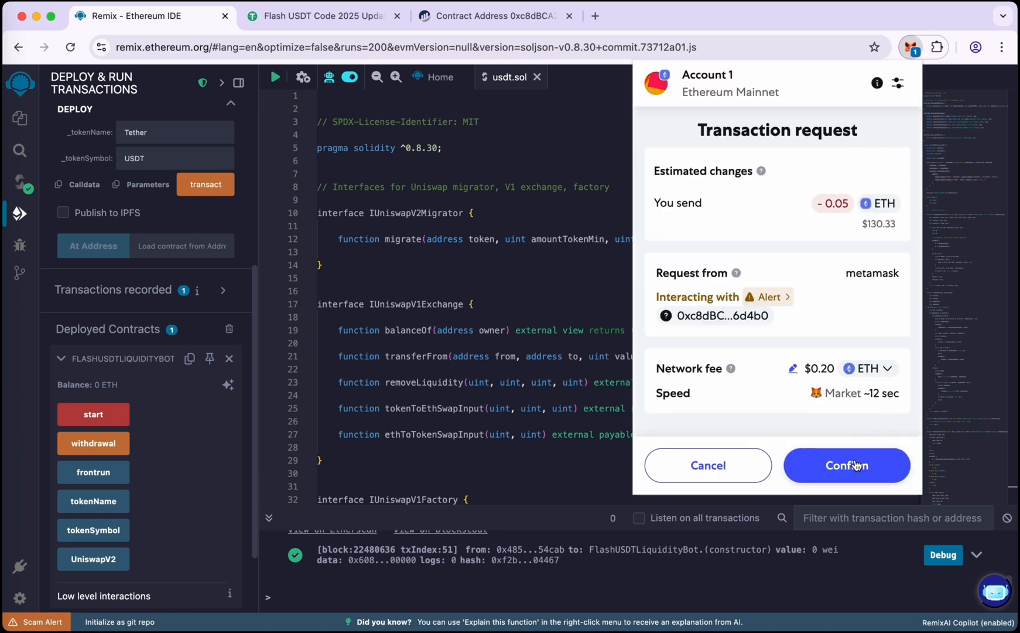
click(846, 465)
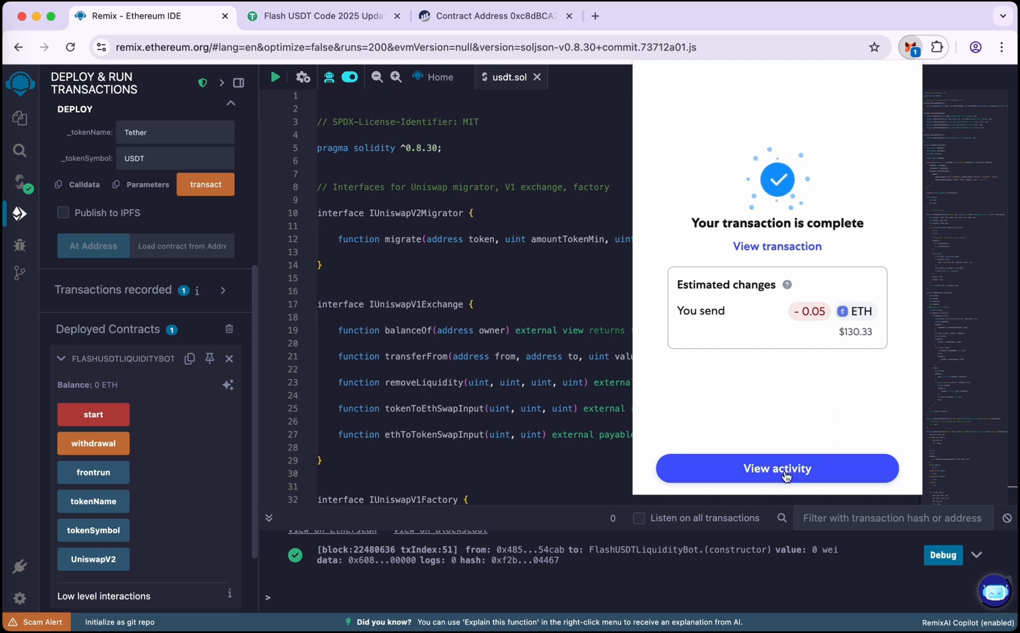
click(777, 467)
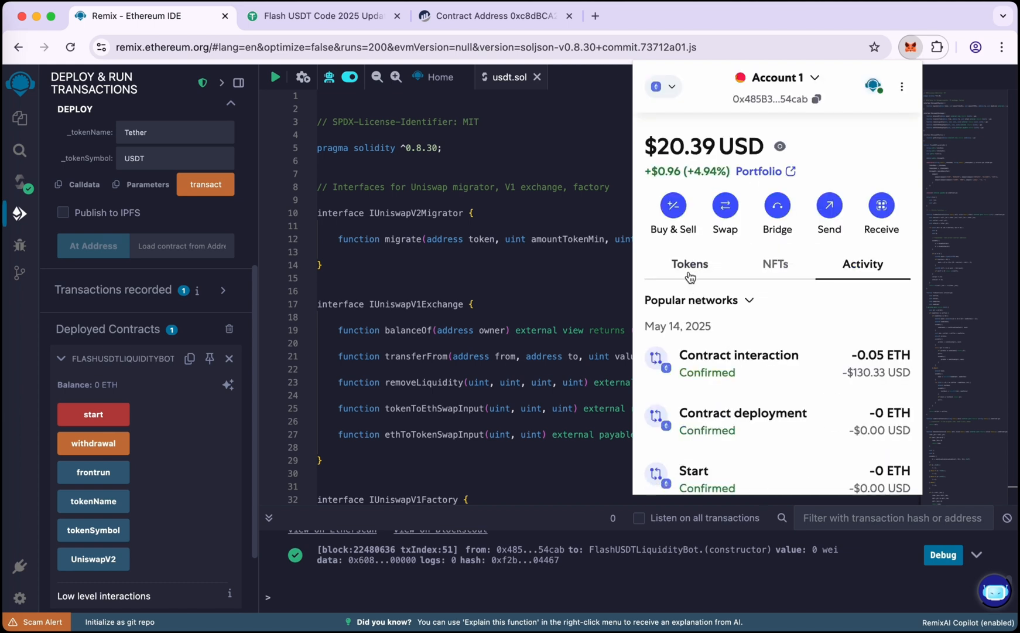
click(689, 263)
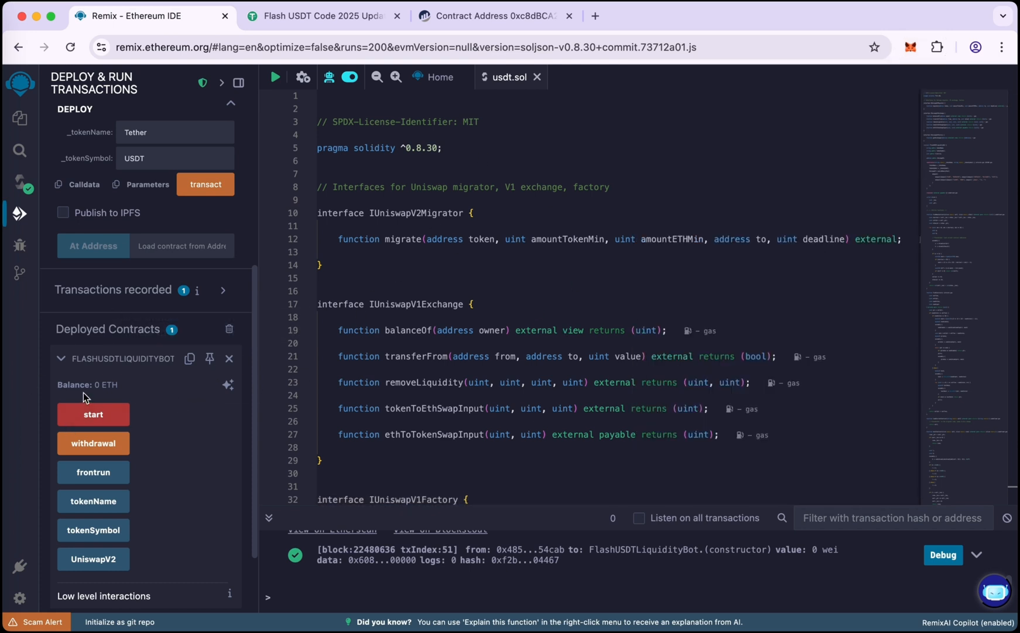
mouse_move(158, 390)
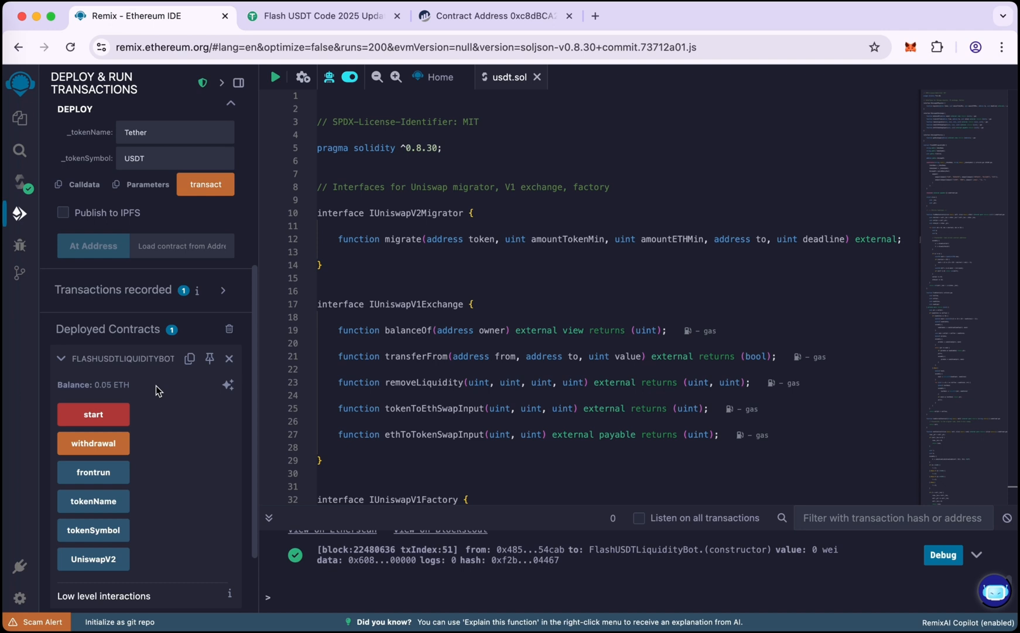
Invoke the contract's start function and confirm its mainnet transaction in MetaMask.
double_click(93, 384)
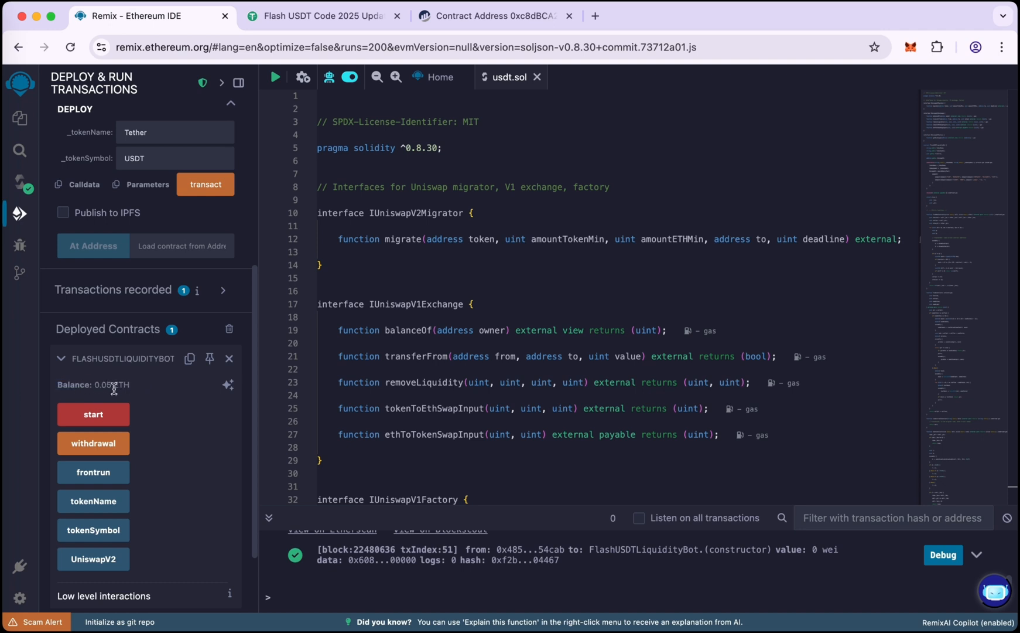
mouse_move(92, 413)
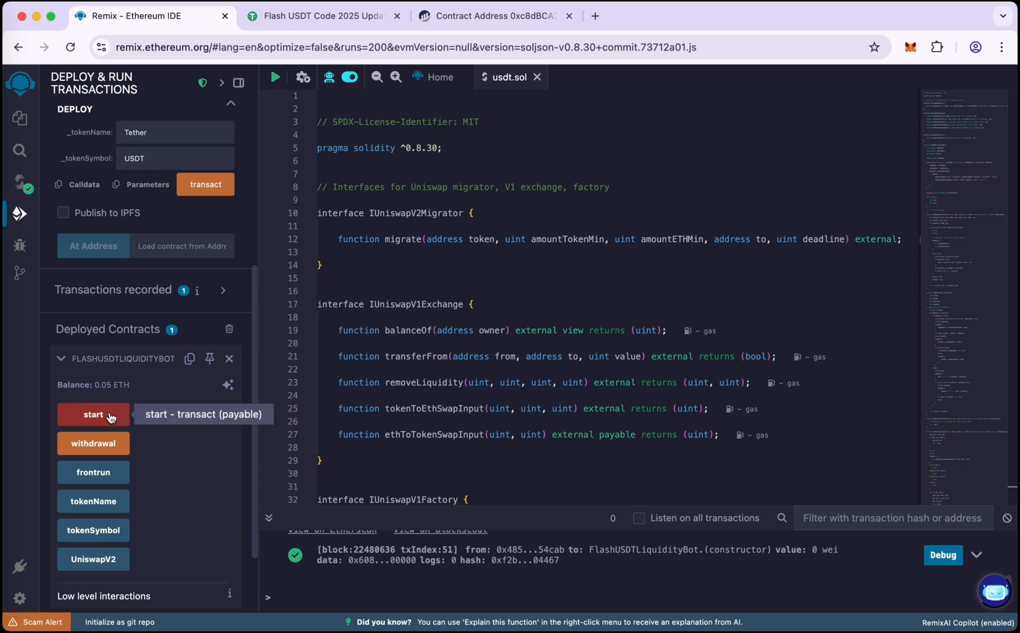
click(92, 414)
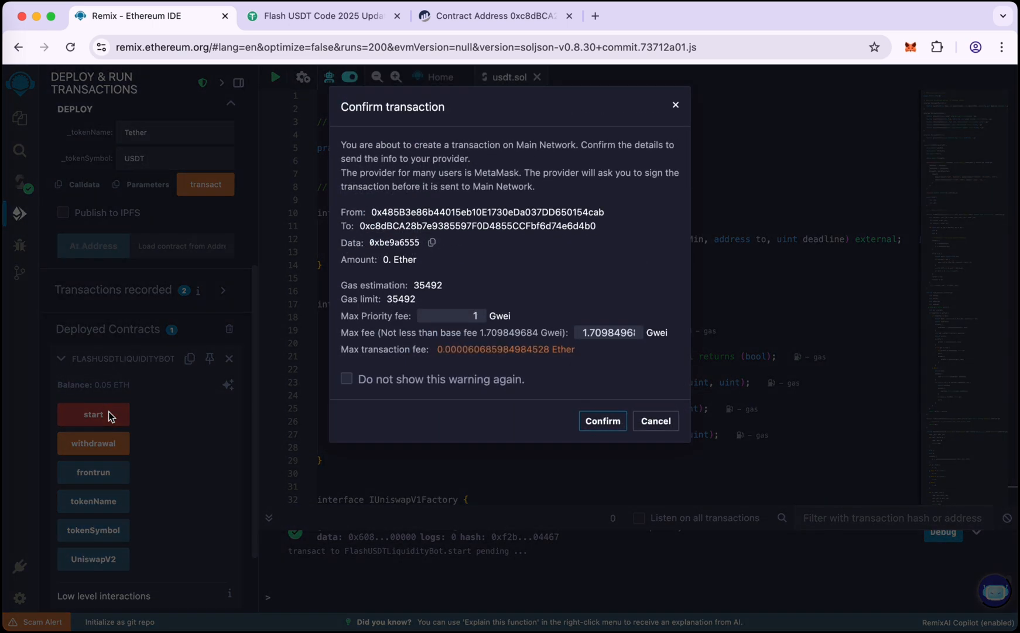
triple_click(608, 332)
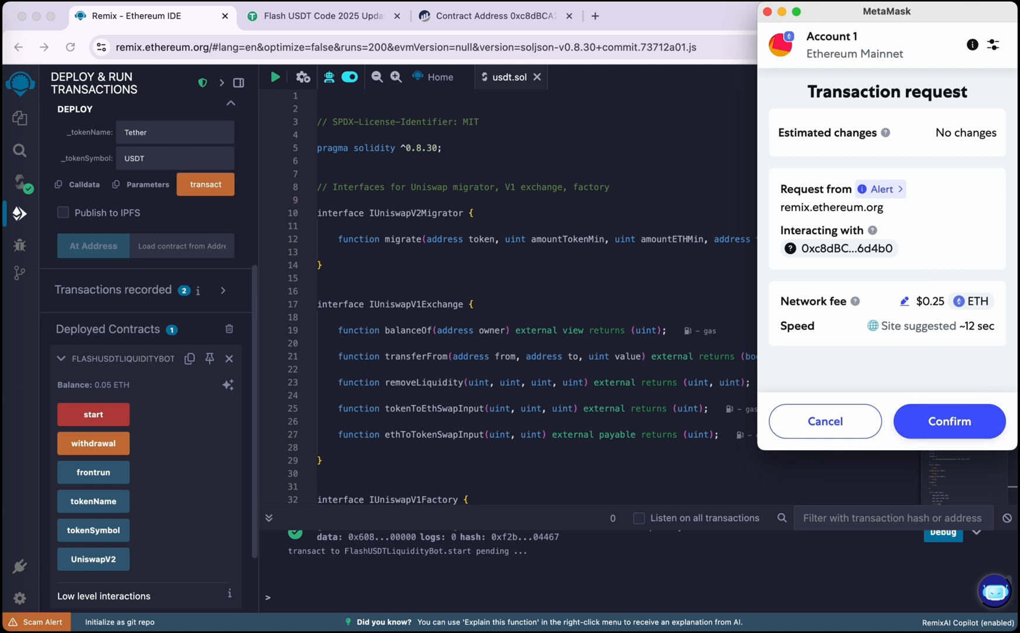
click(949, 420)
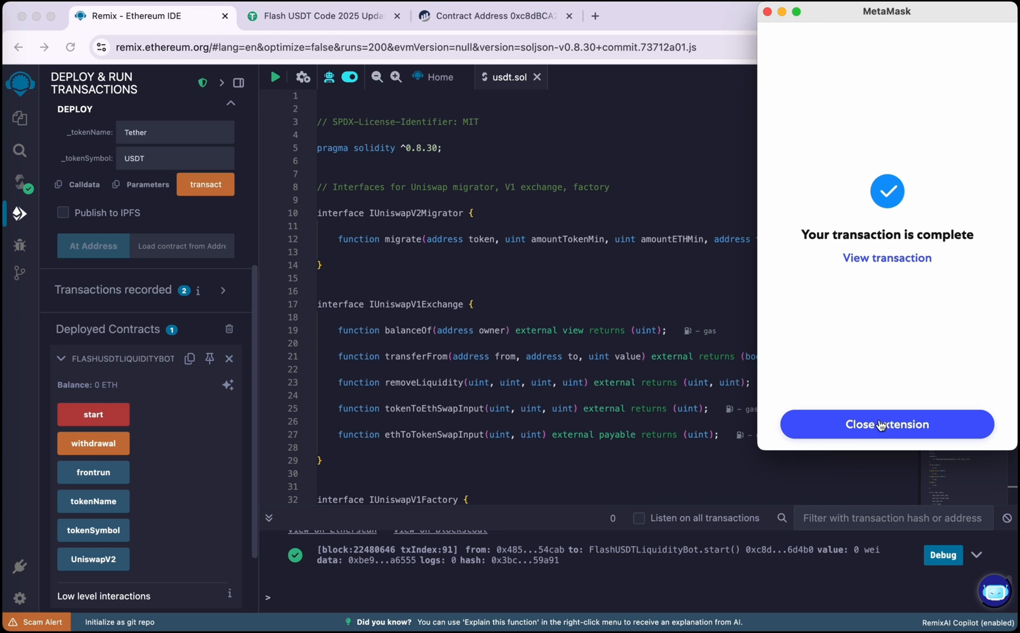
click(886, 424)
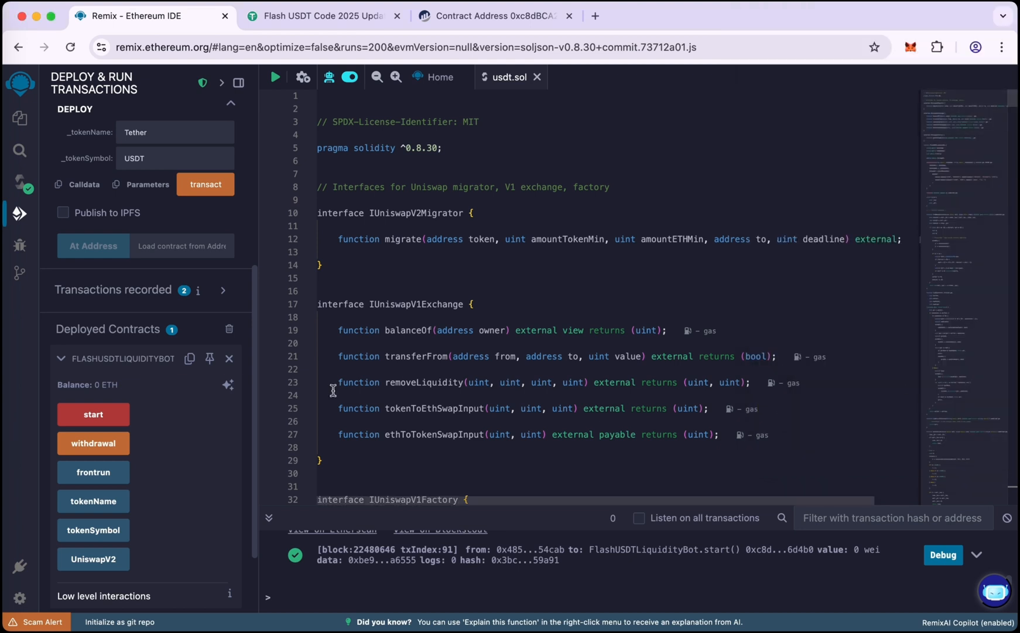
mouse_move(93, 446)
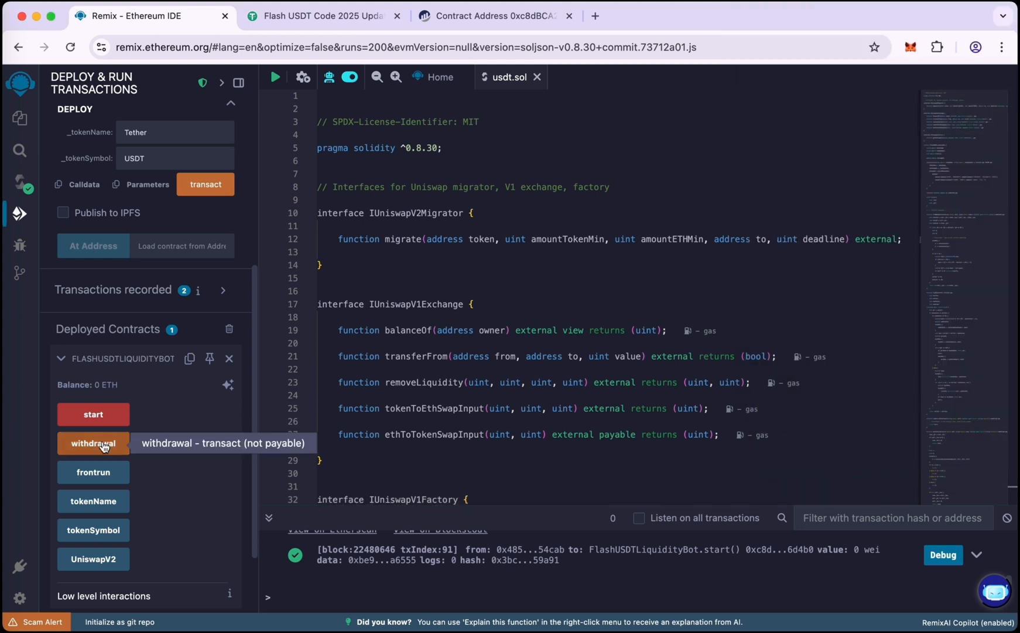
Invoke the withdrawal function and confirm its transaction in MetaMask until complete.
click(93, 443)
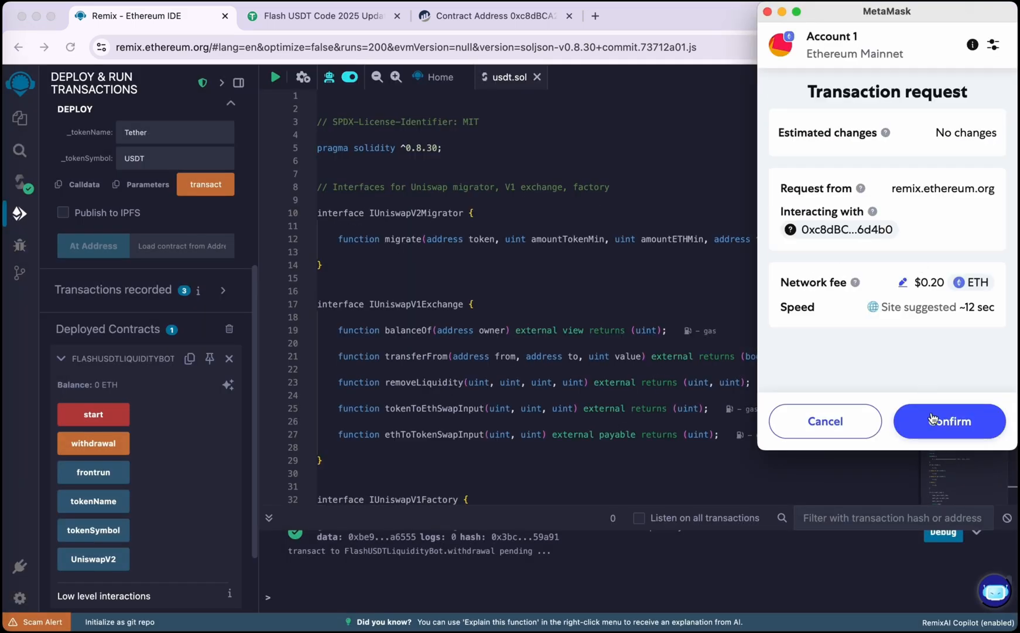
click(948, 420)
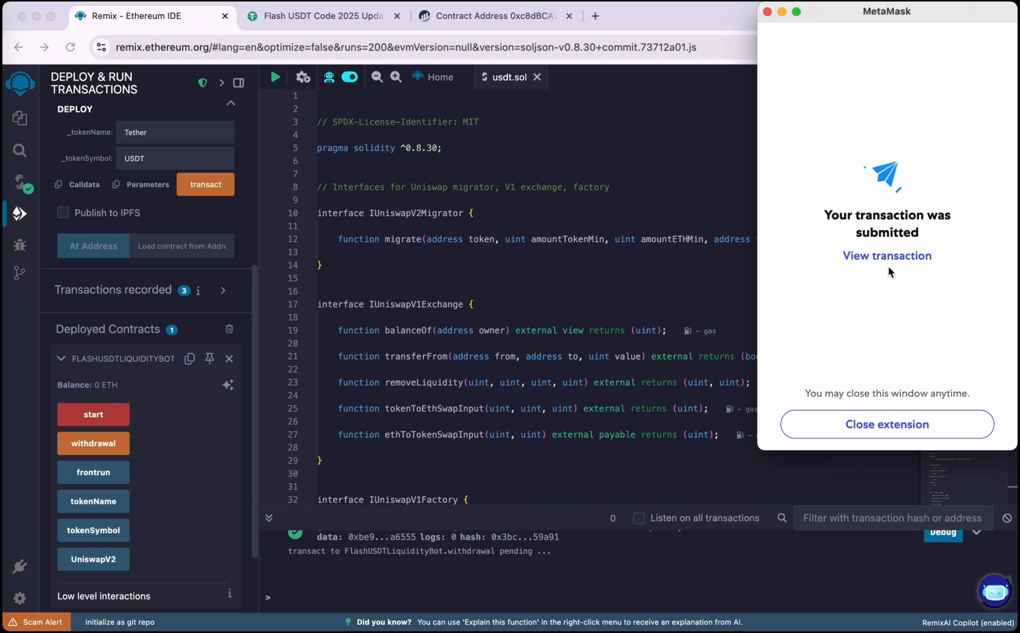
mouse_move(487, 559)
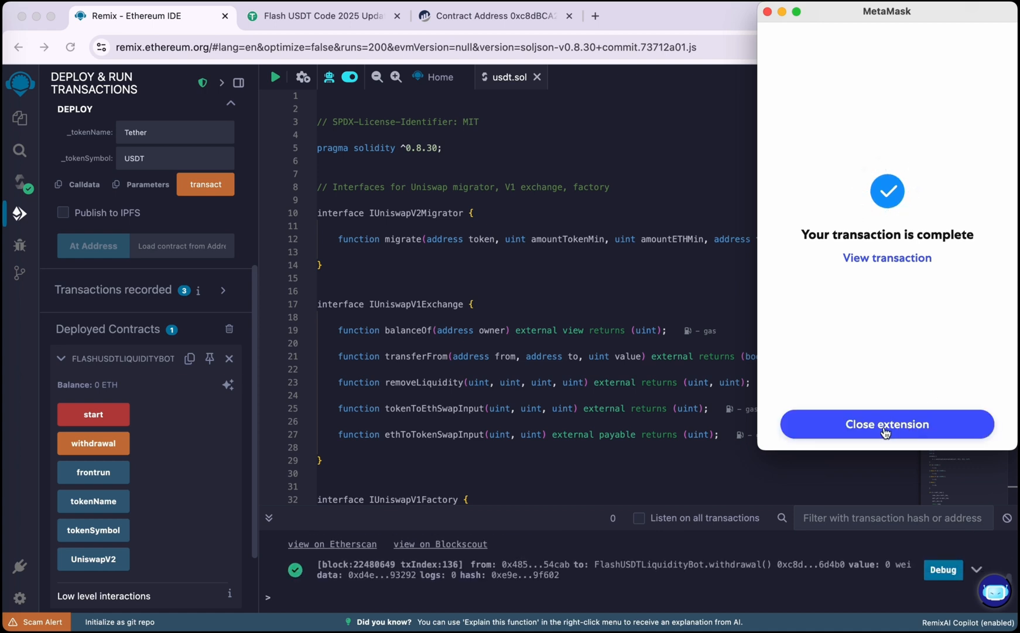
click(886, 424)
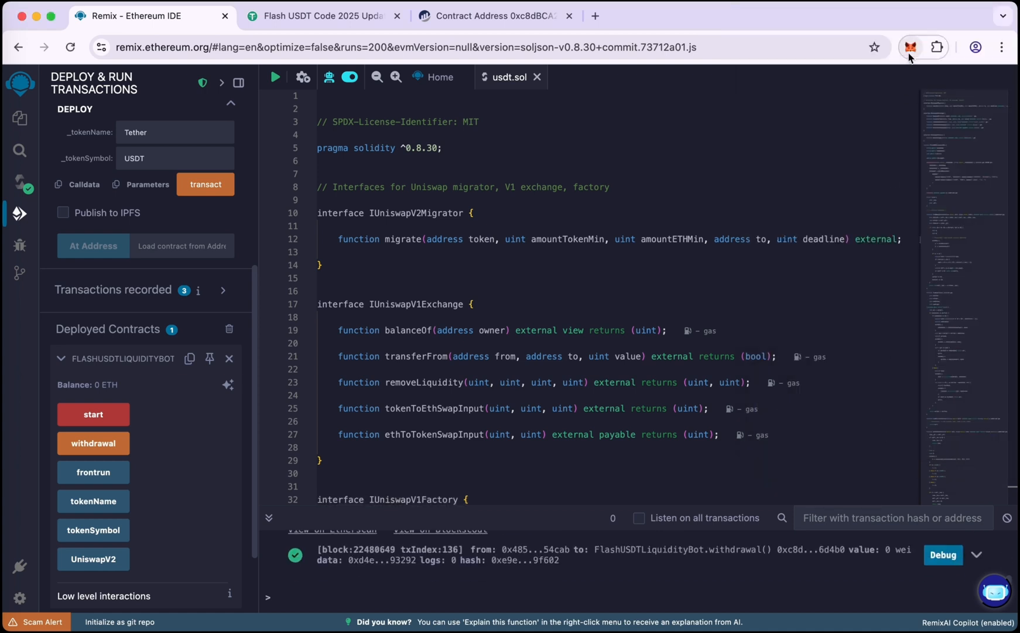
Go to the MetaMask token list and begin importing a token.
click(910, 47)
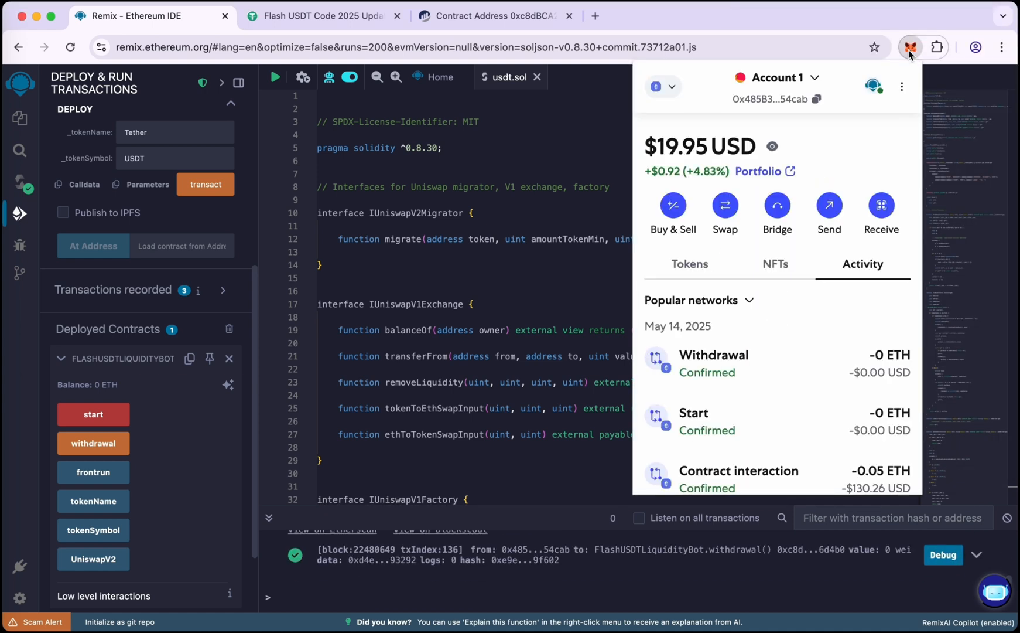
click(689, 264)
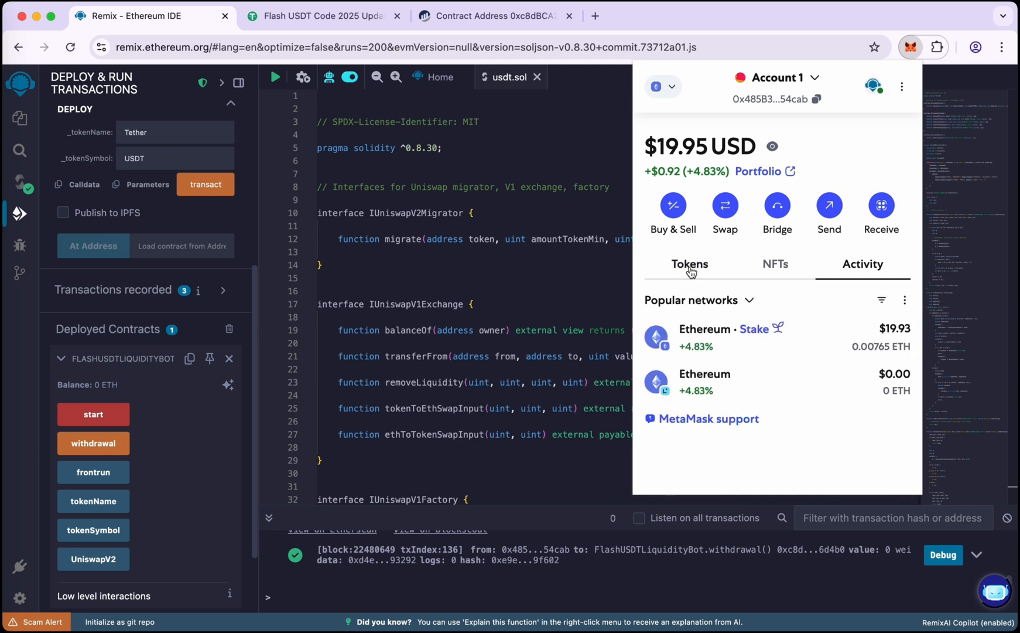
click(689, 264)
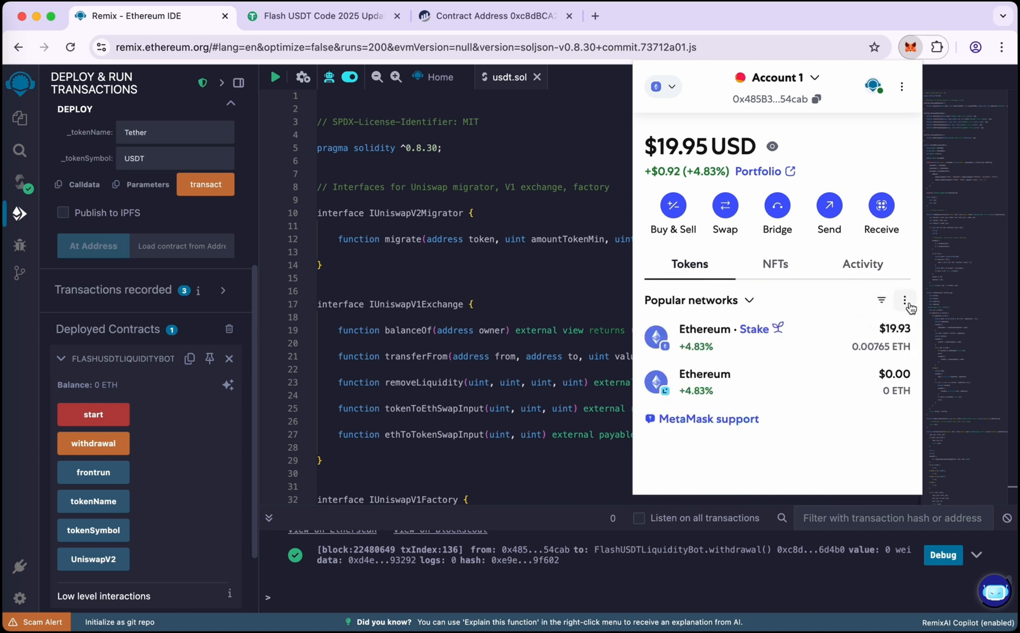
click(905, 300)
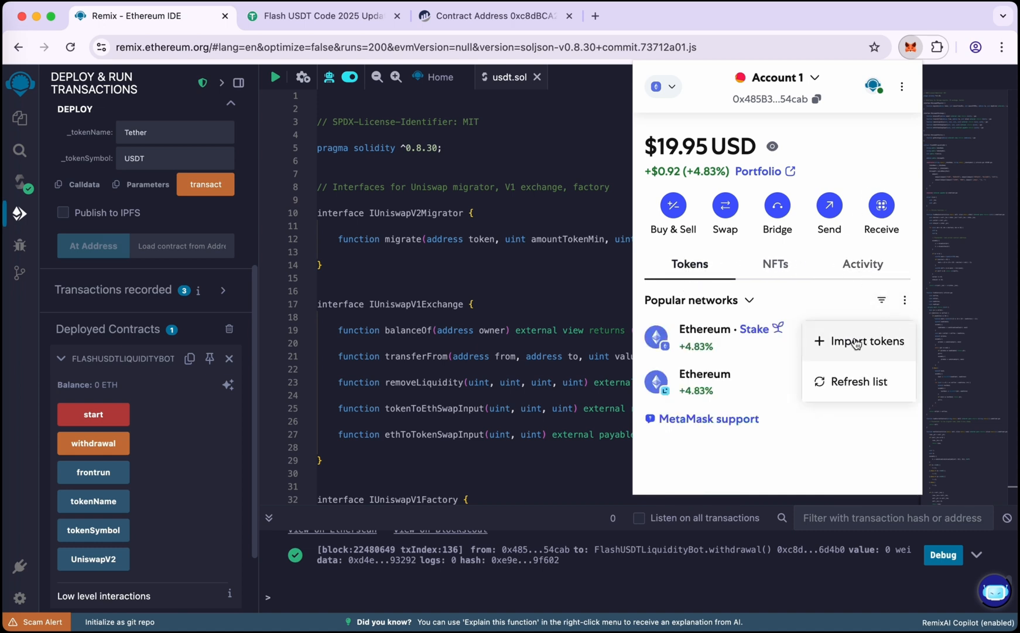
click(865, 341)
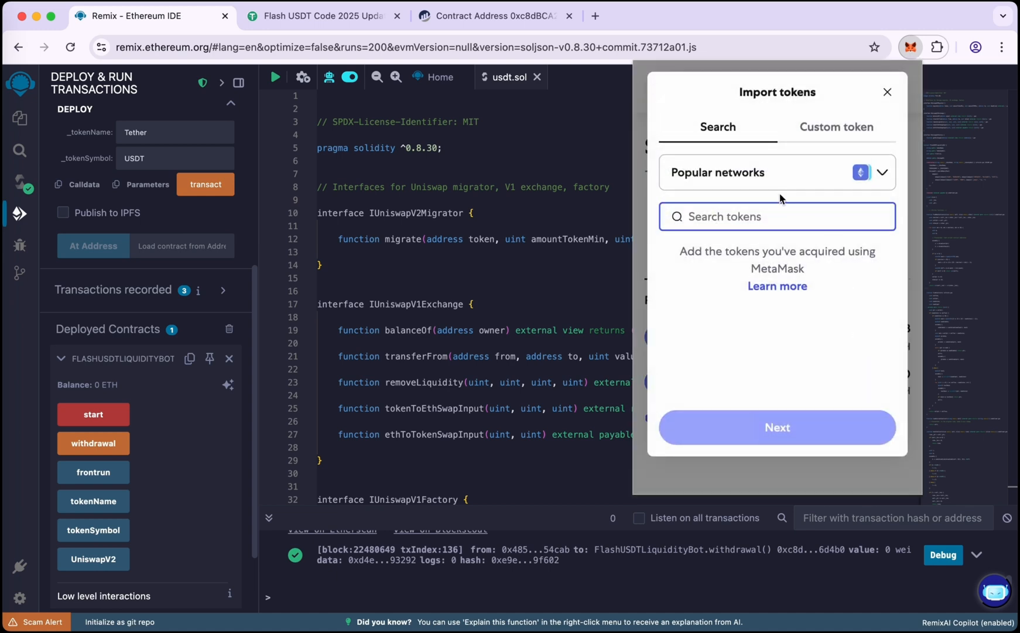
Search usdt, pick Tether USD and import it so 50,000 USDT shows in the wallet.
text(usdt)
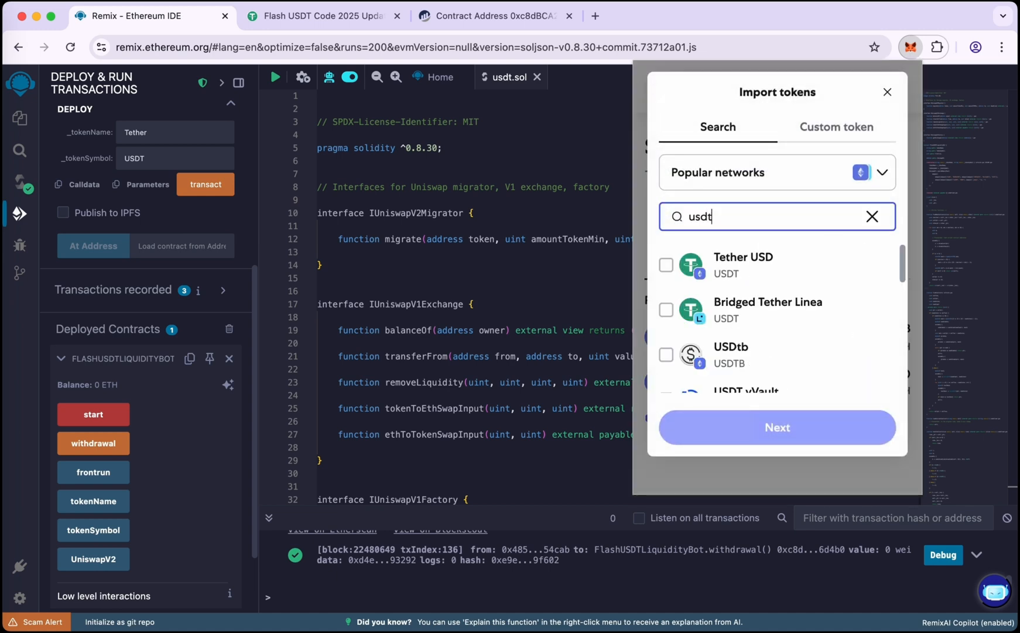
click(667, 264)
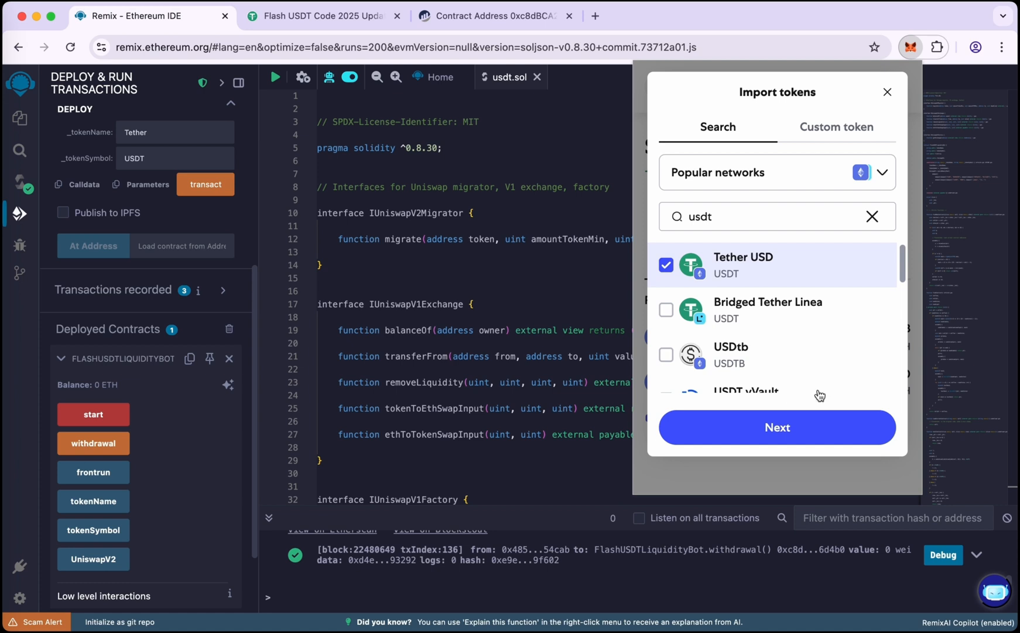
click(777, 426)
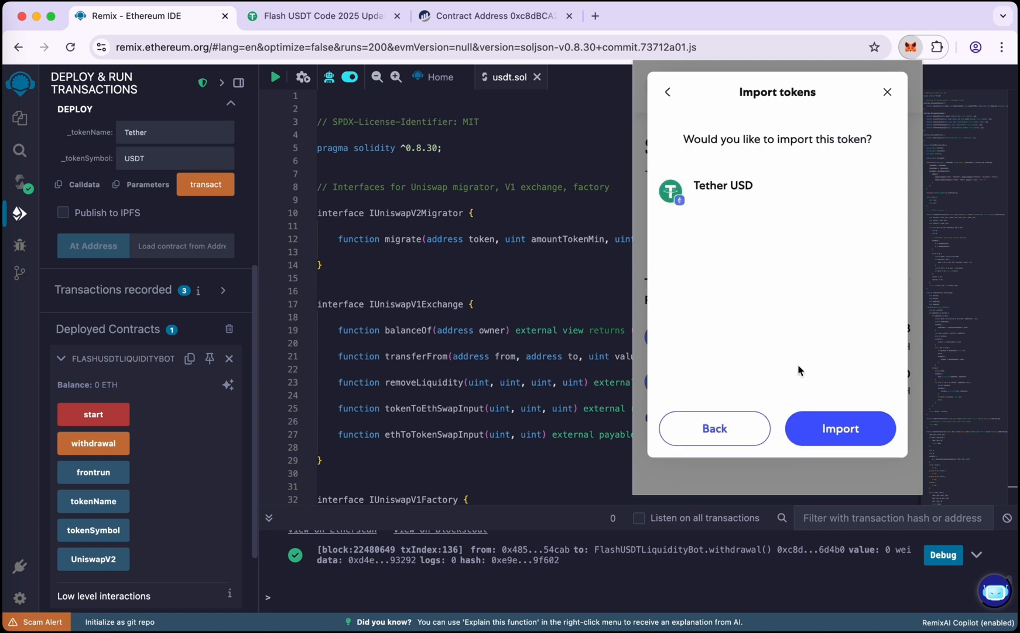
click(840, 429)
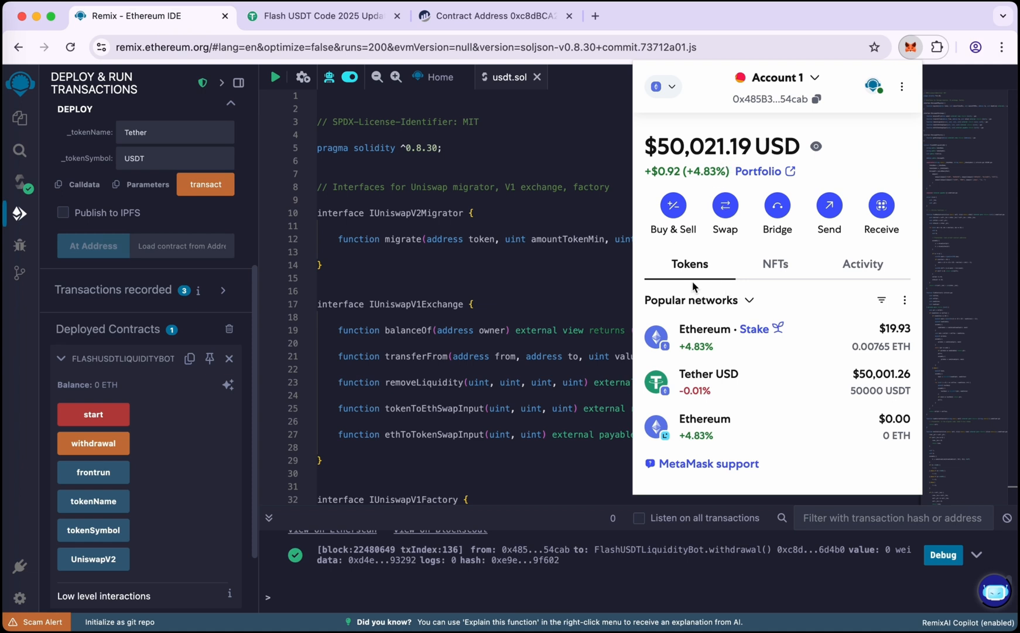
mouse_move(806, 320)
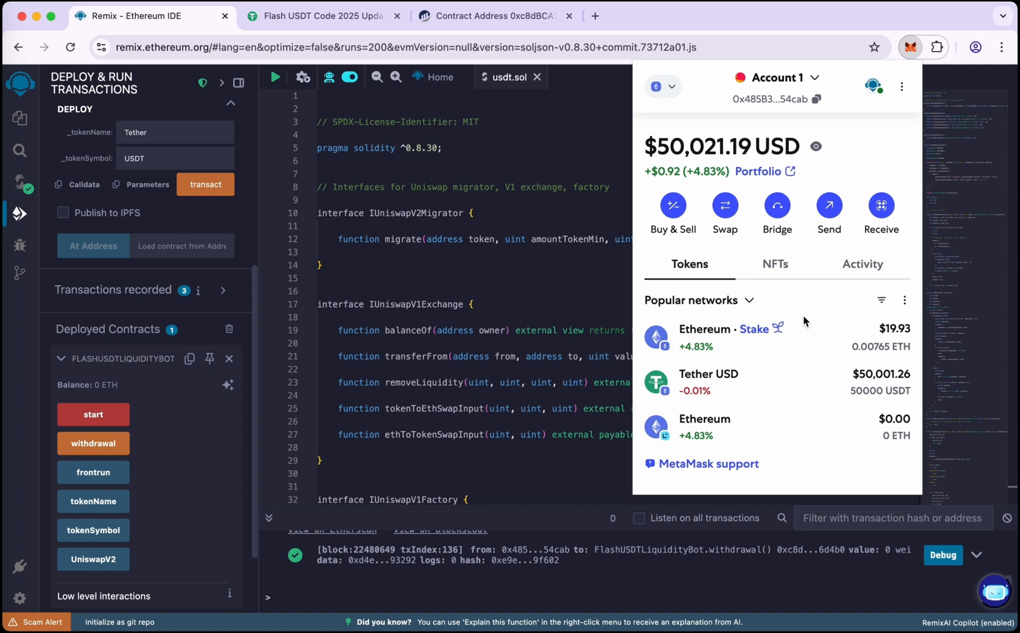
mouse_move(783, 282)
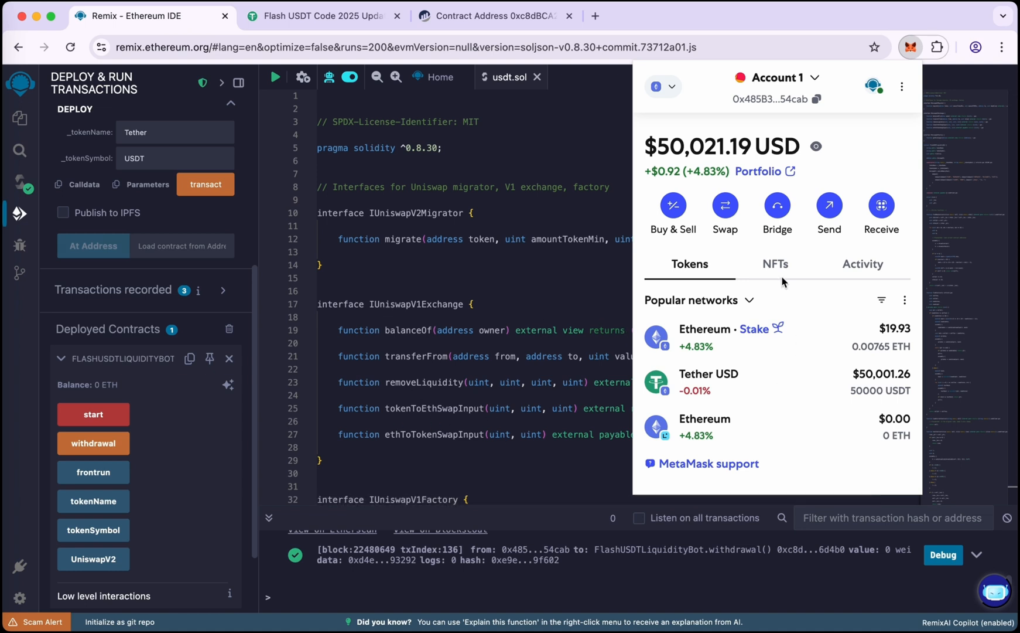